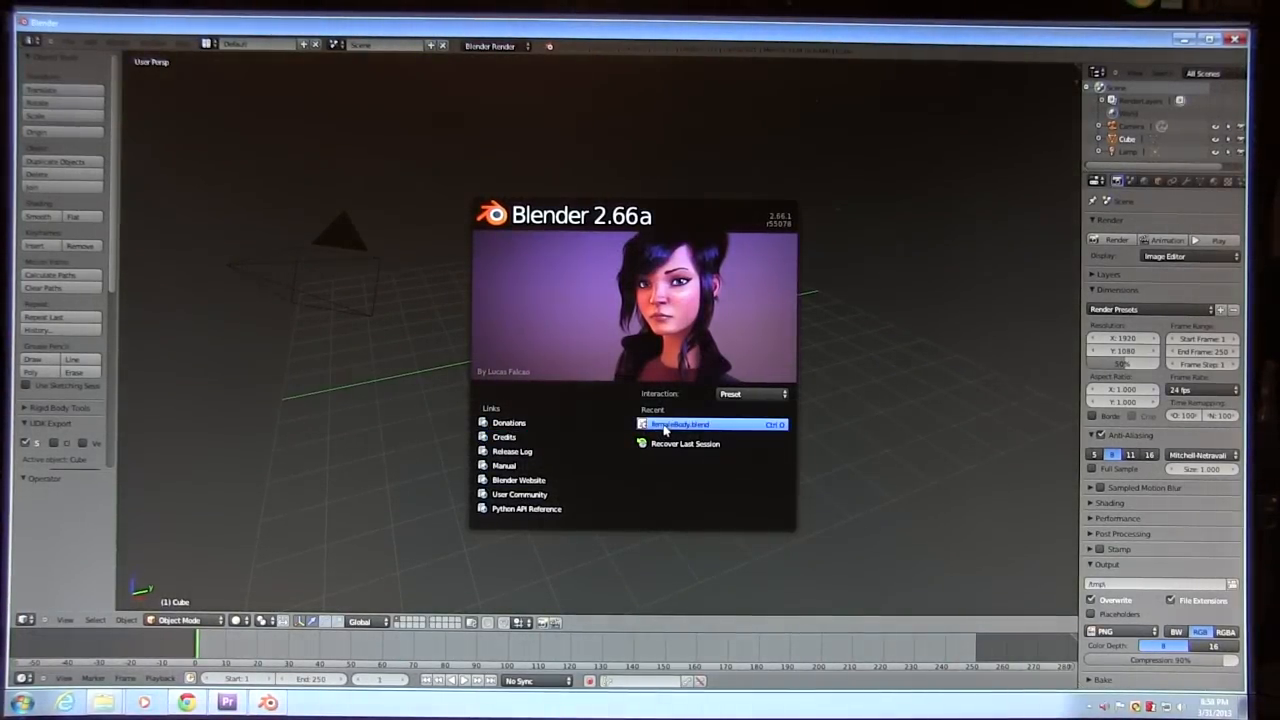
Step: Open the recently saved blocky torso .blend file from the splash screen
click(680, 424)
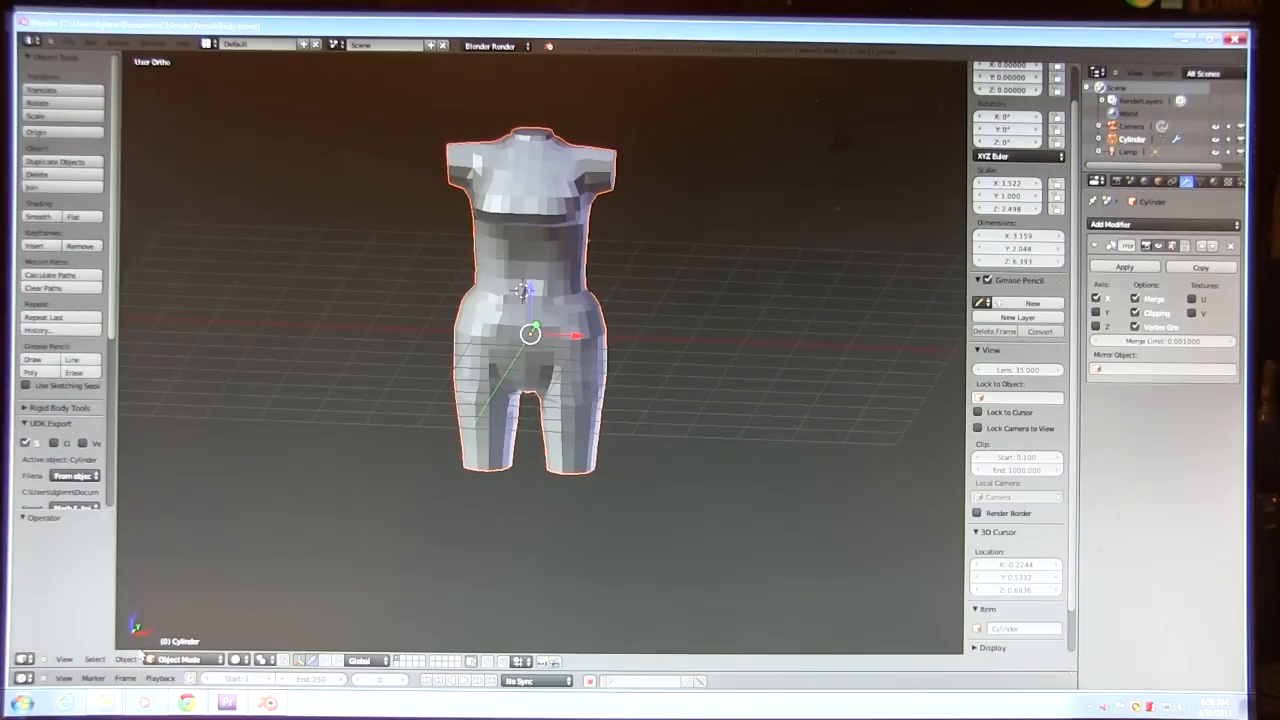
Step: In Edit Mode, apply Shade Smooth to all of the torso's faces
click(178, 660)
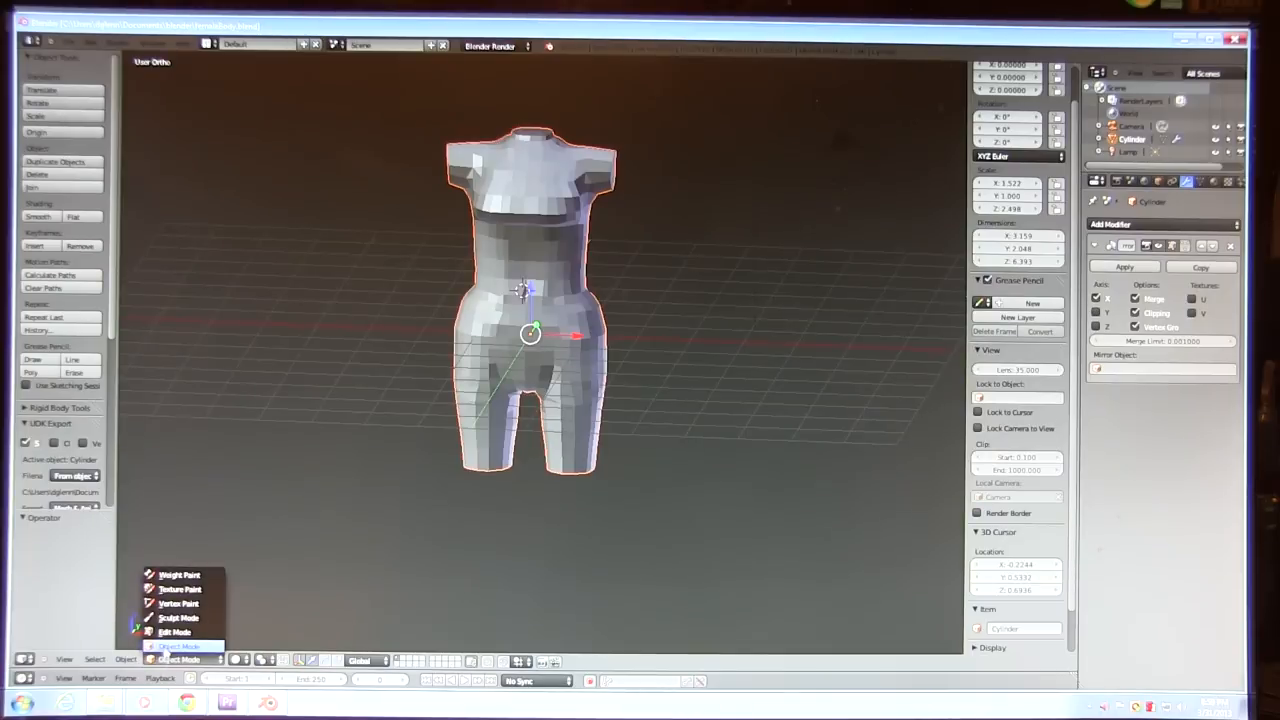
click(174, 632)
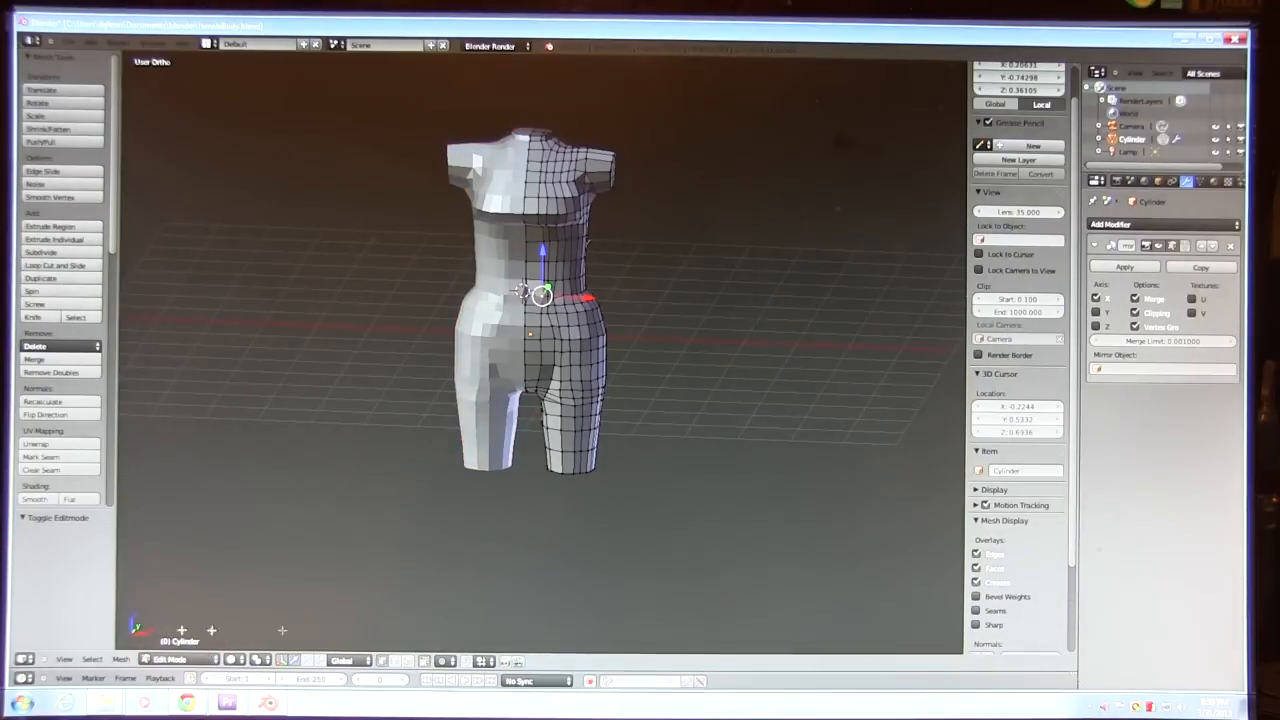
mouse_move(724, 376)
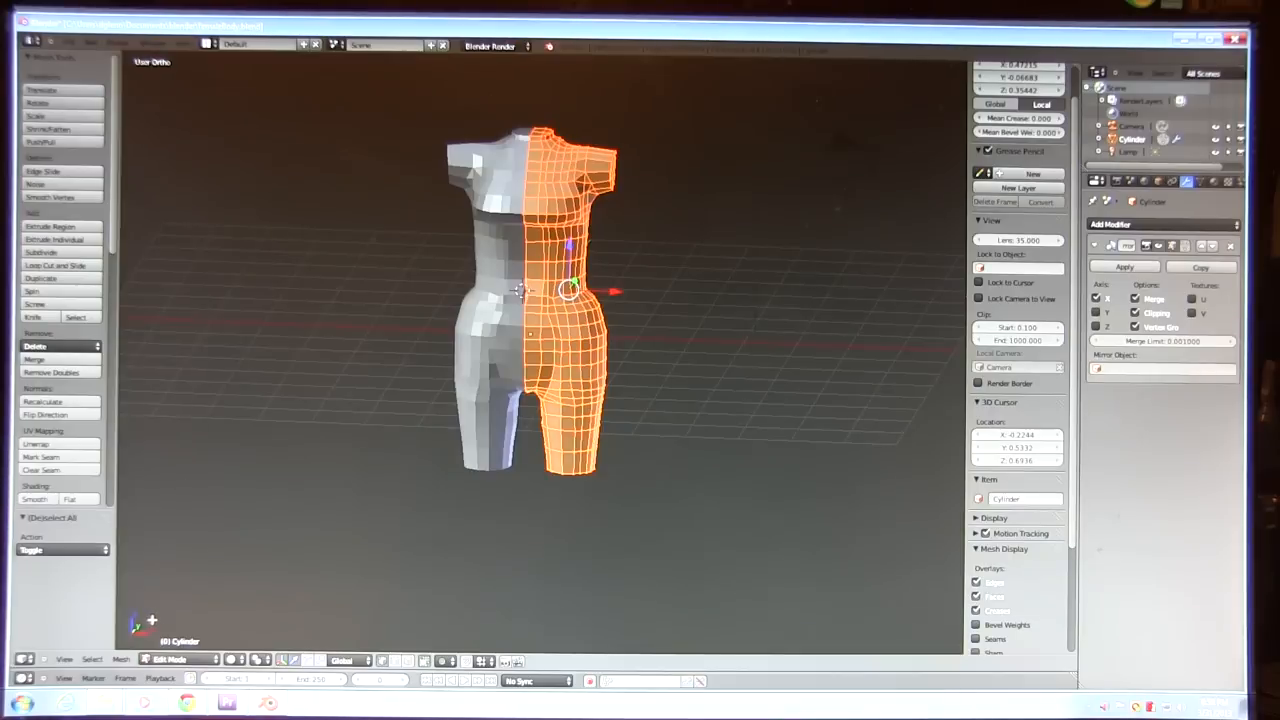
click(120, 660)
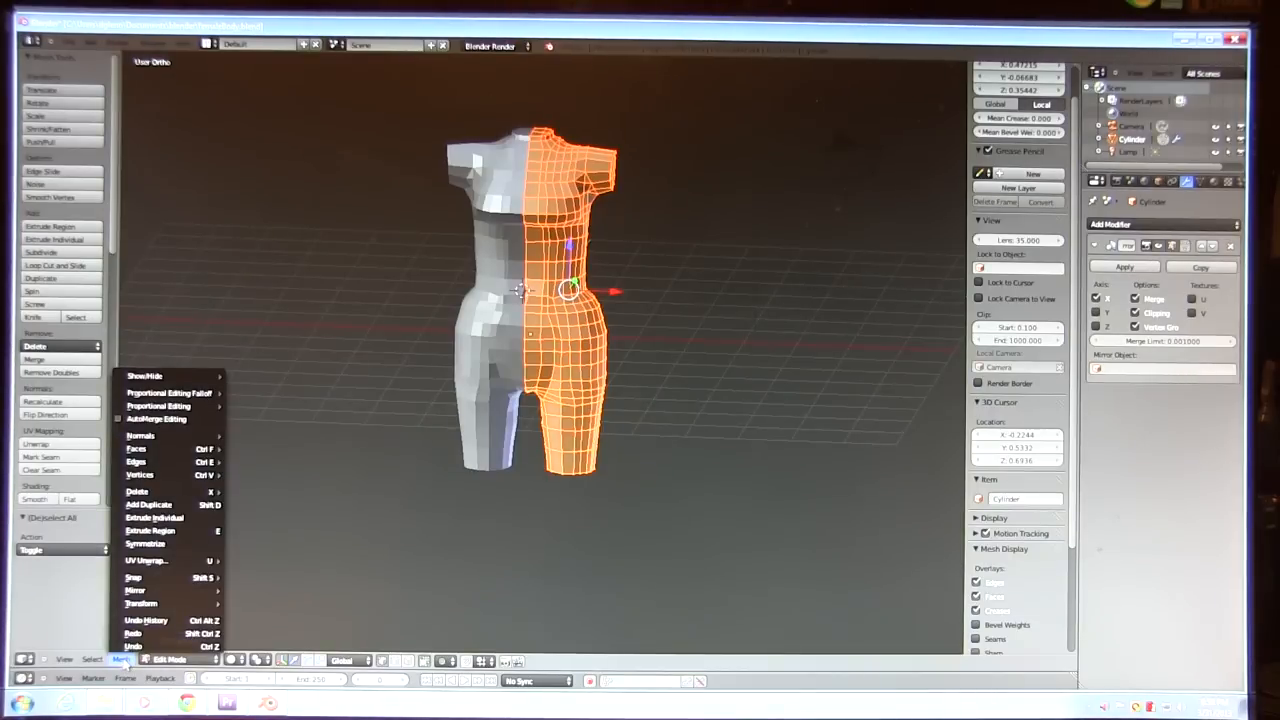
mouse_move(140, 436)
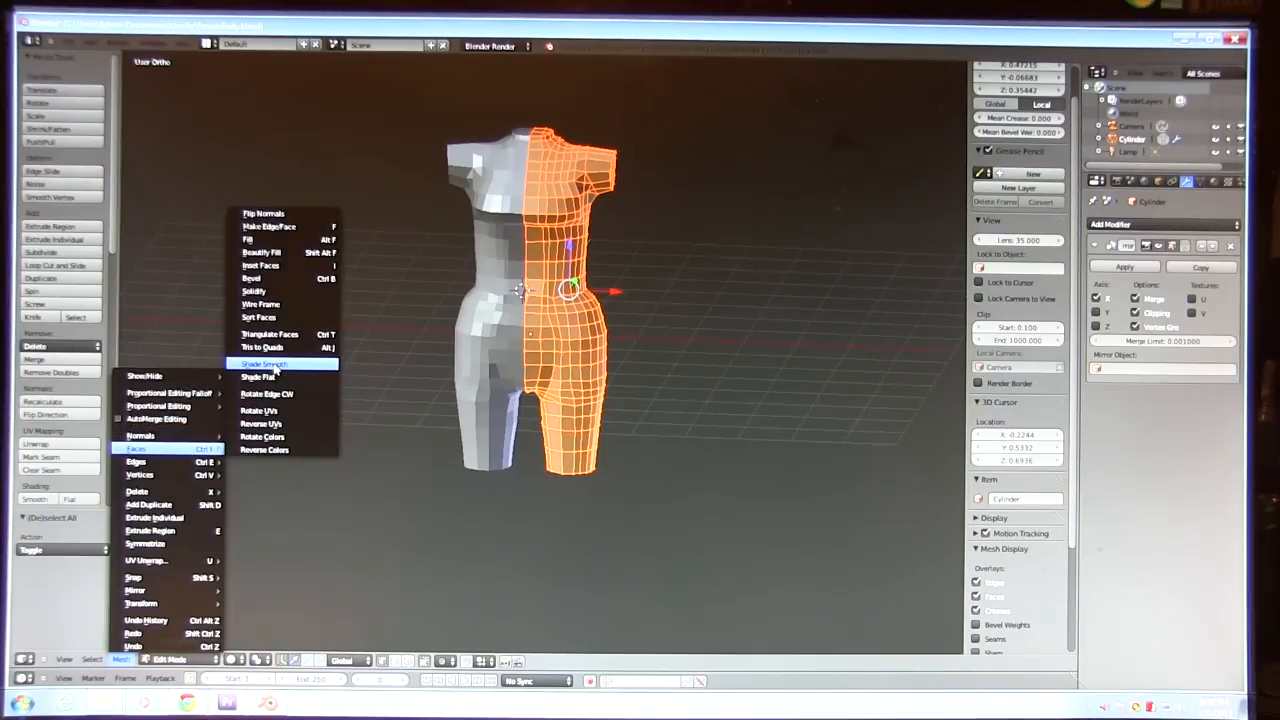
click(262, 364)
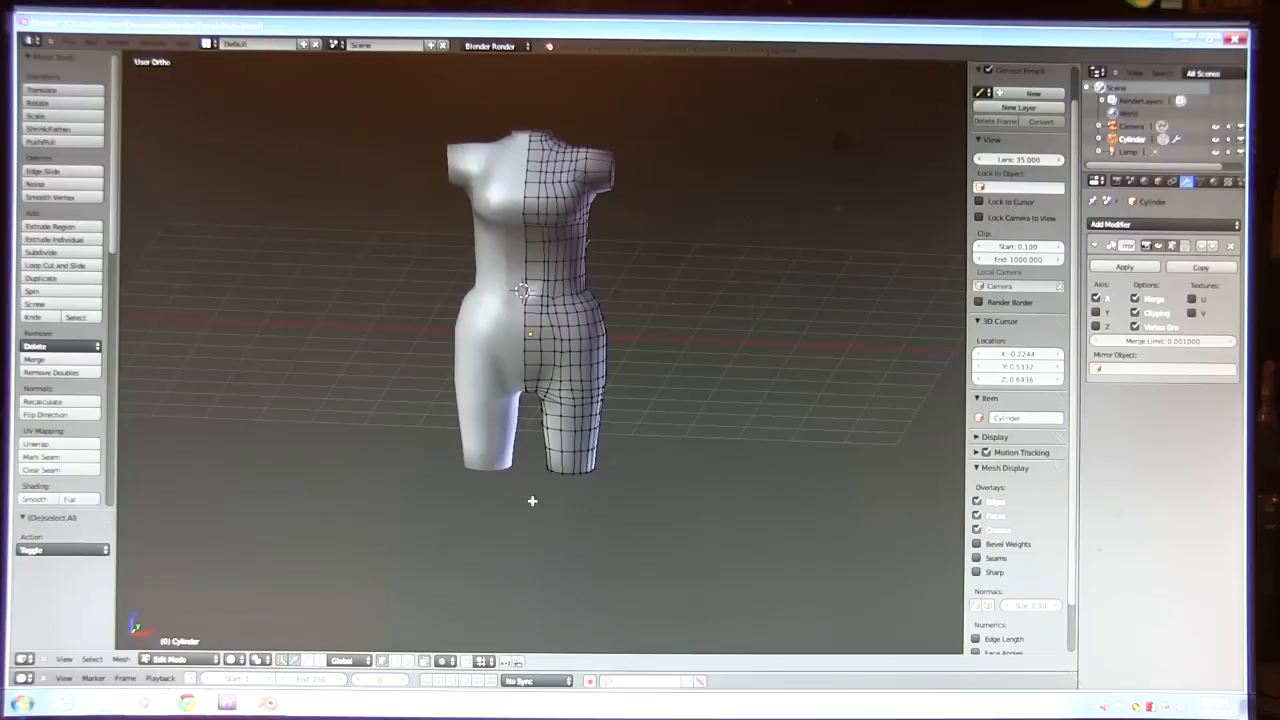
mouse_move(636, 504)
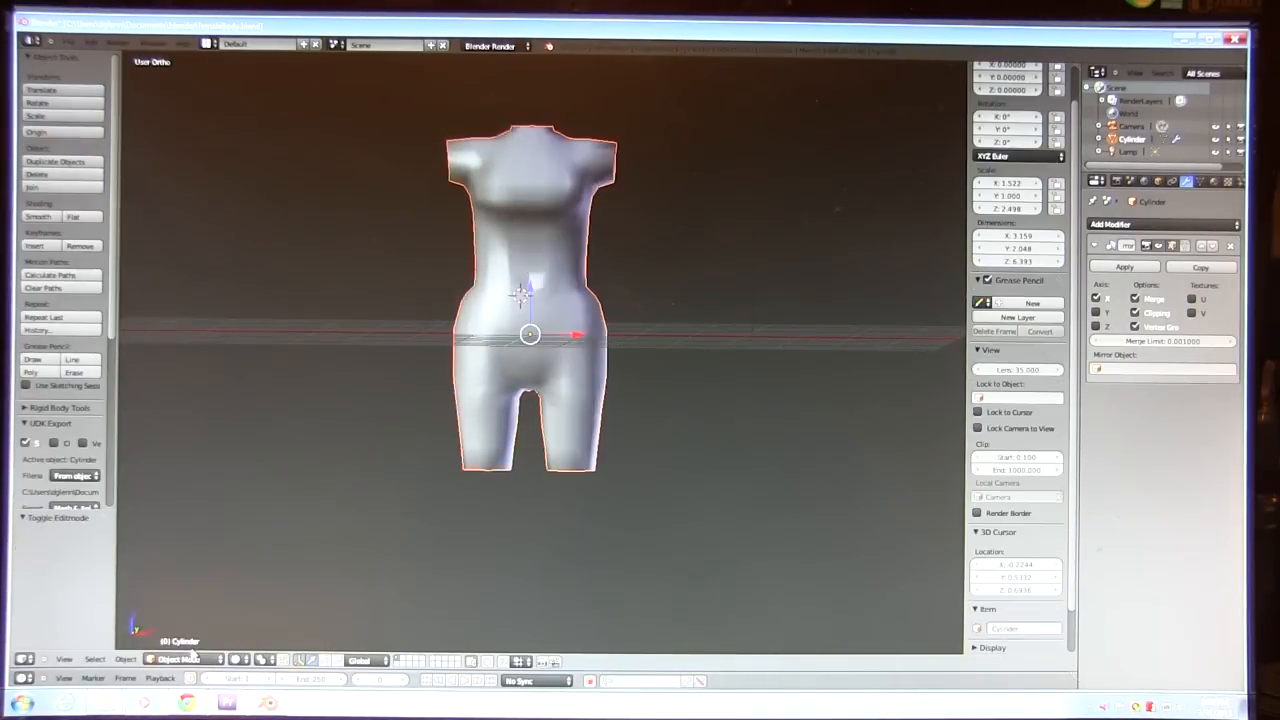
mouse_move(1160, 228)
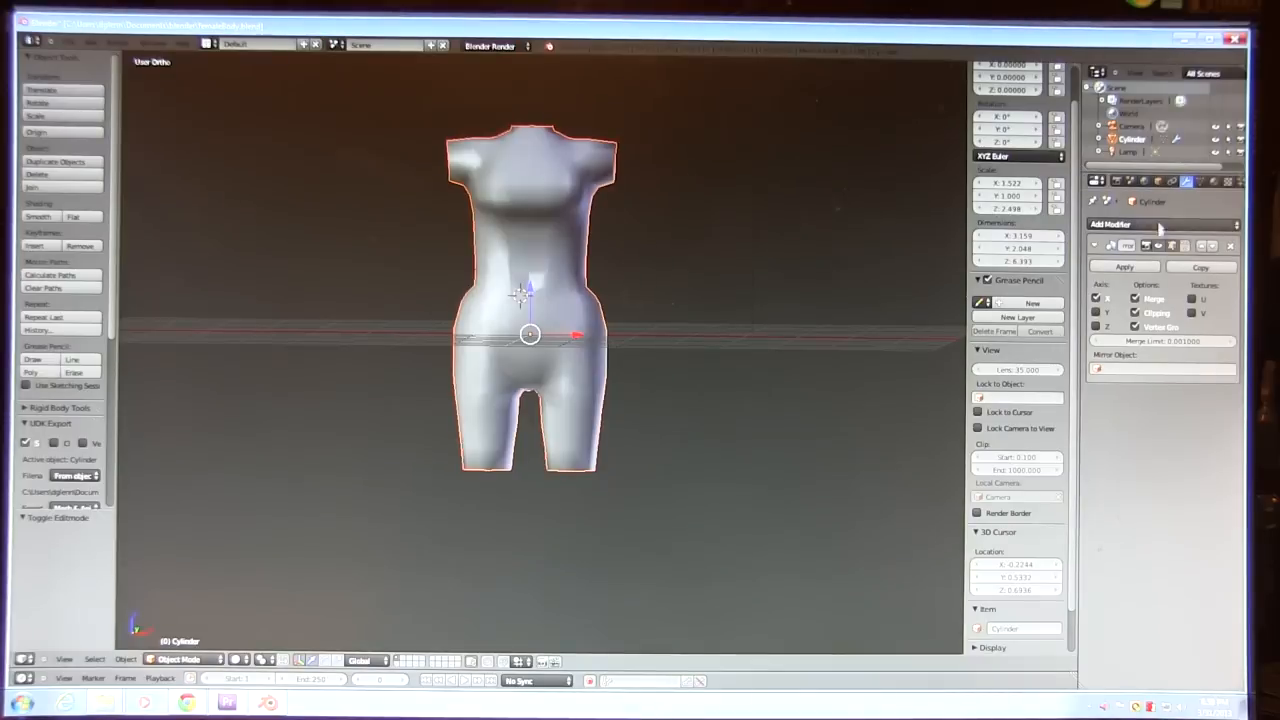
Step: Apply the Mirror modifier so both torso halves become one real mesh, then enter Edit Mode
click(1124, 268)
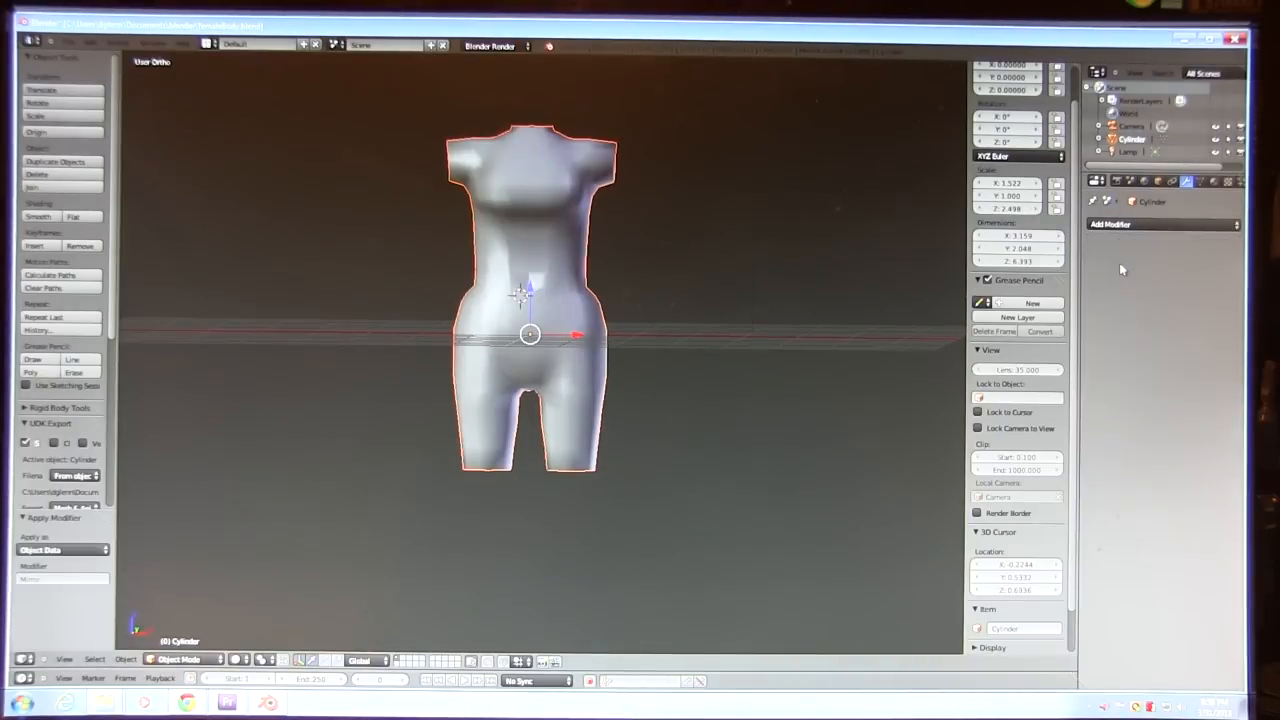
mouse_move(862, 320)
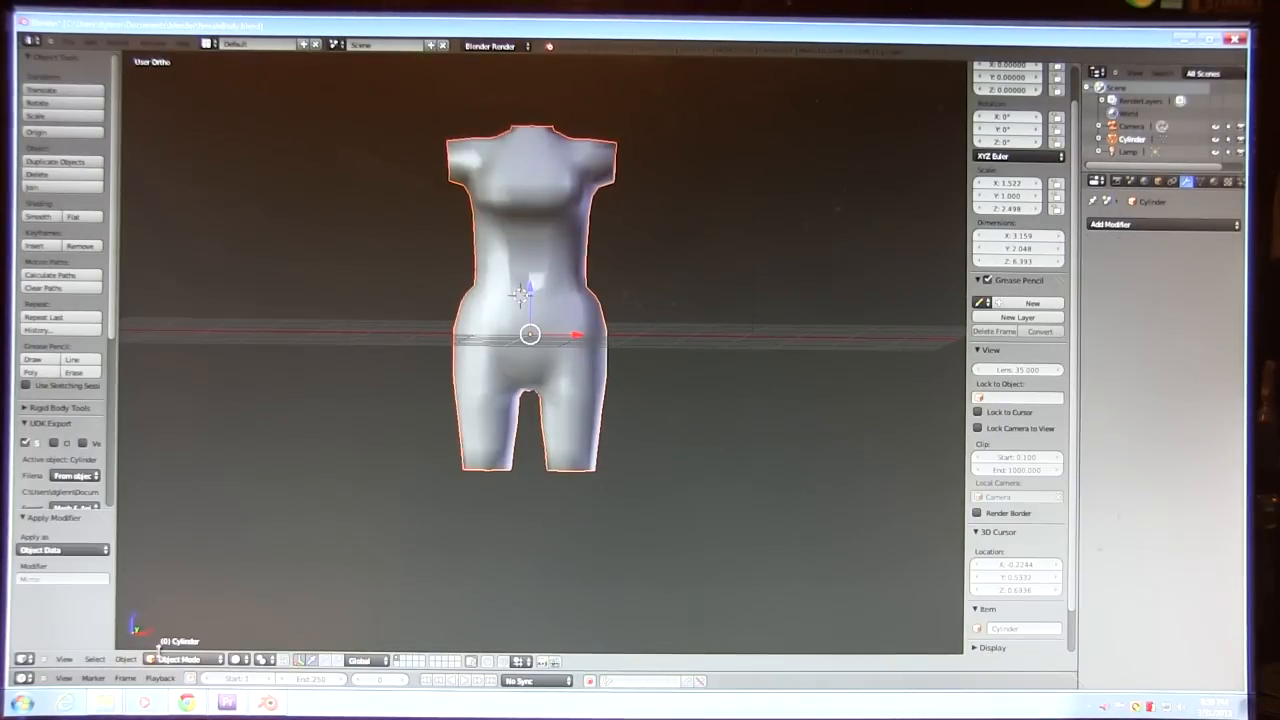
click(180, 660)
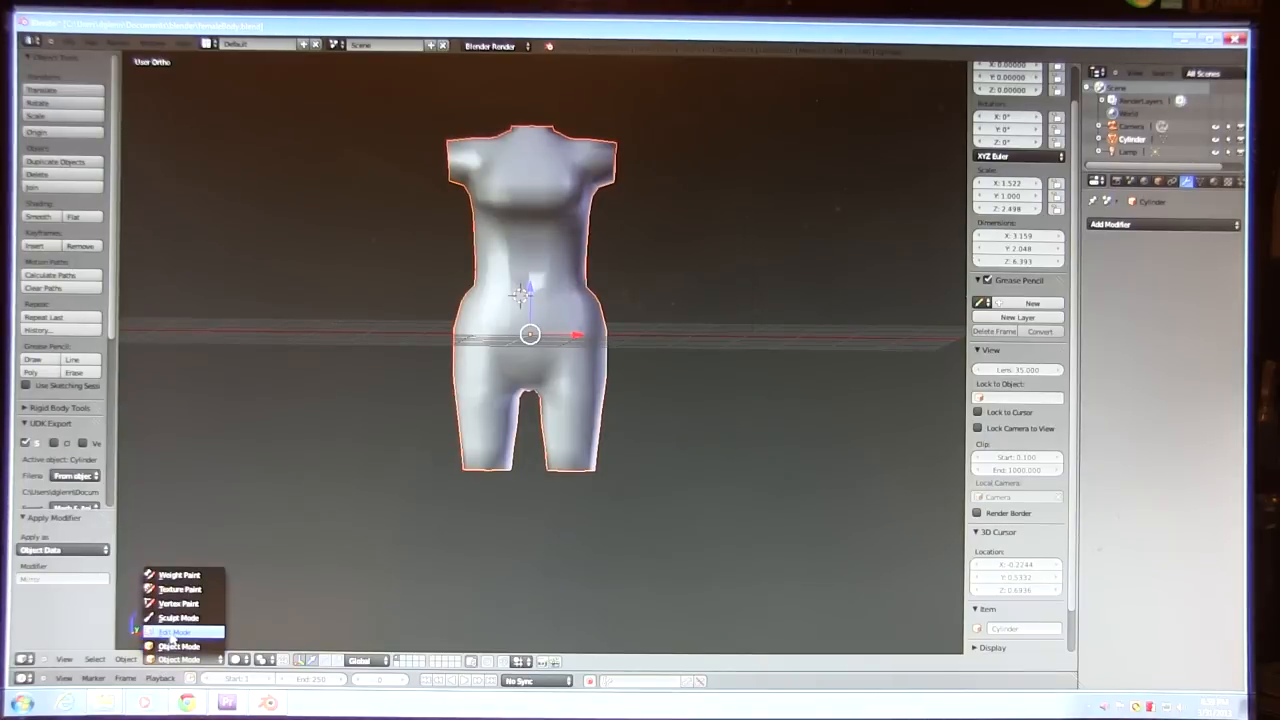
click(172, 632)
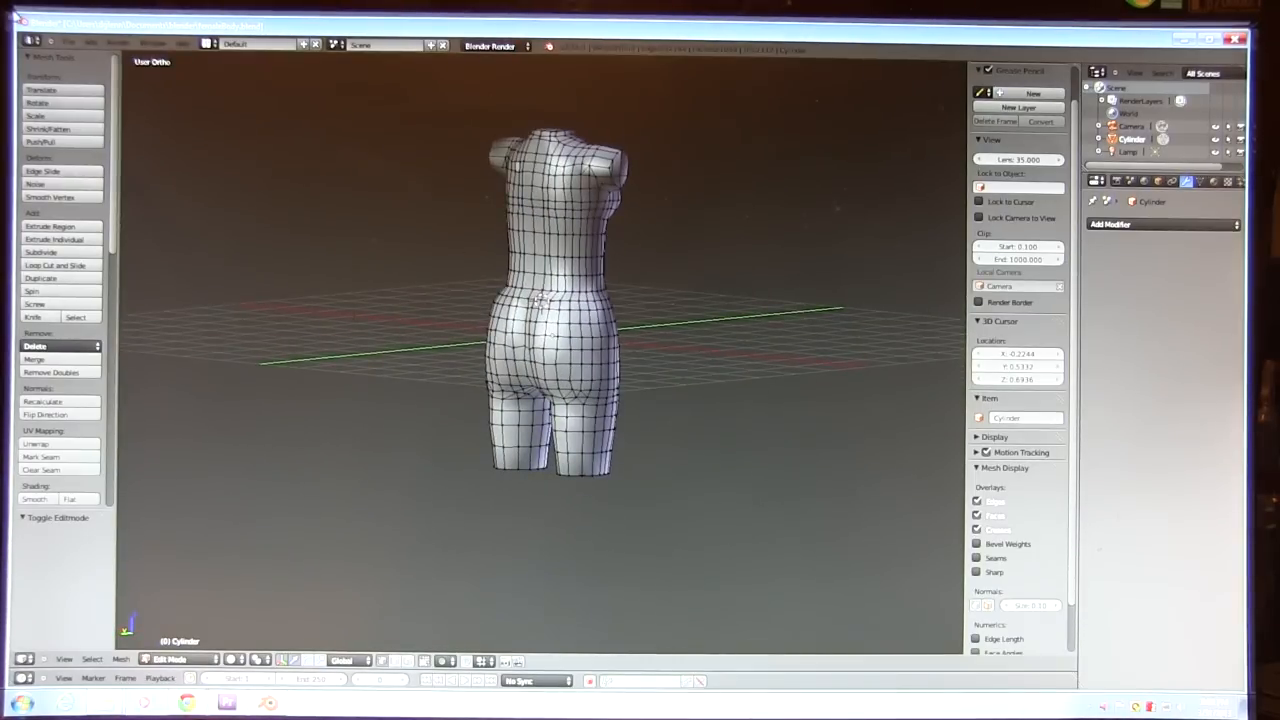
click(70, 46)
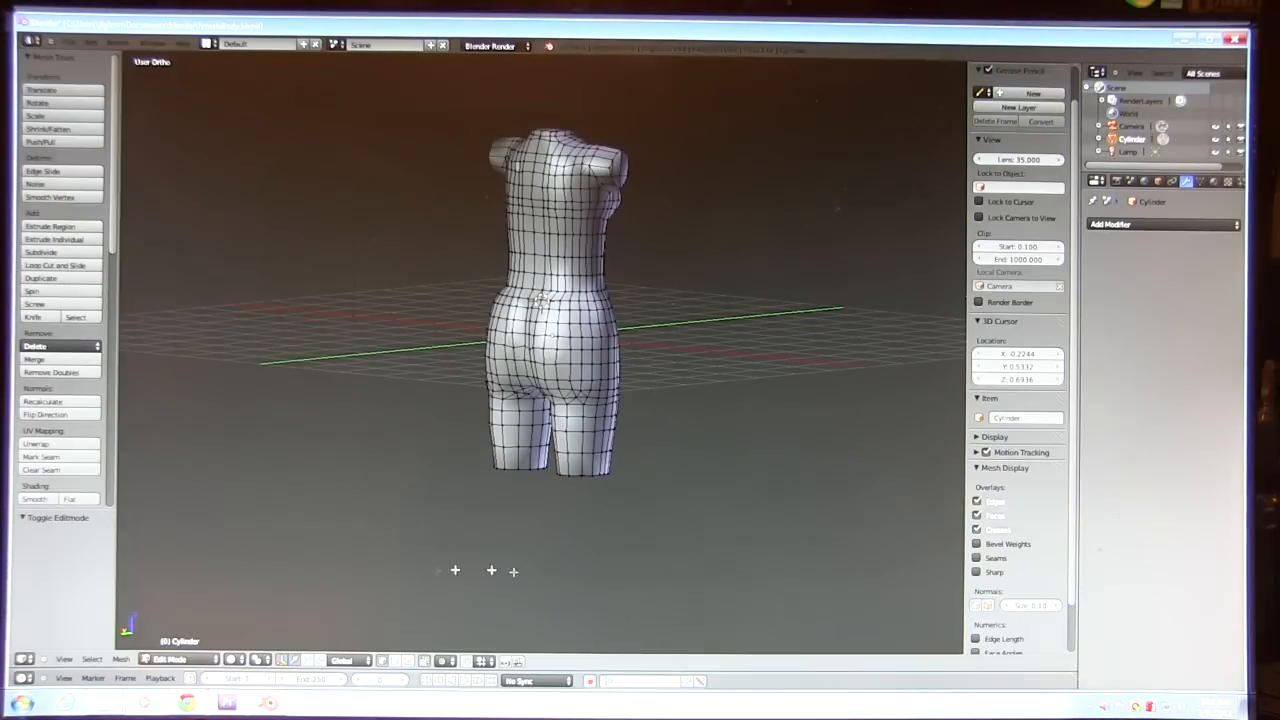
Step: Return to Object Mode and start a PMX File for MMD export from the File menu
click(170, 660)
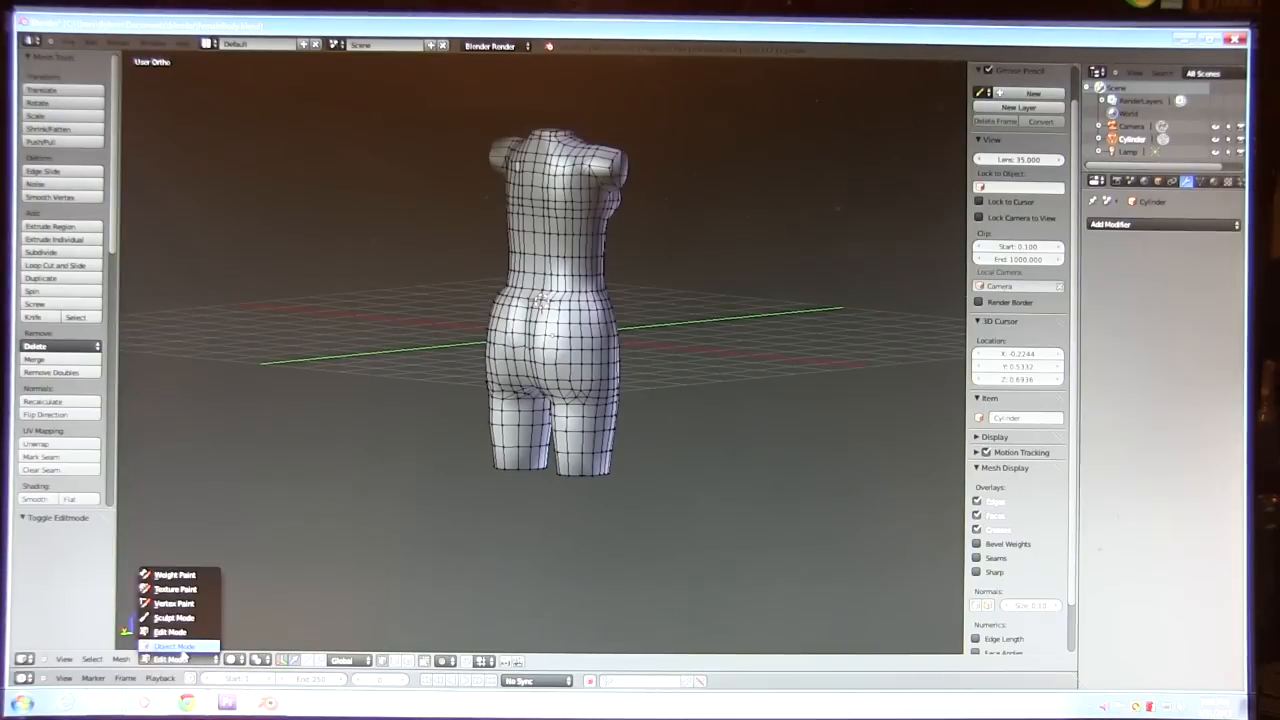
click(176, 644)
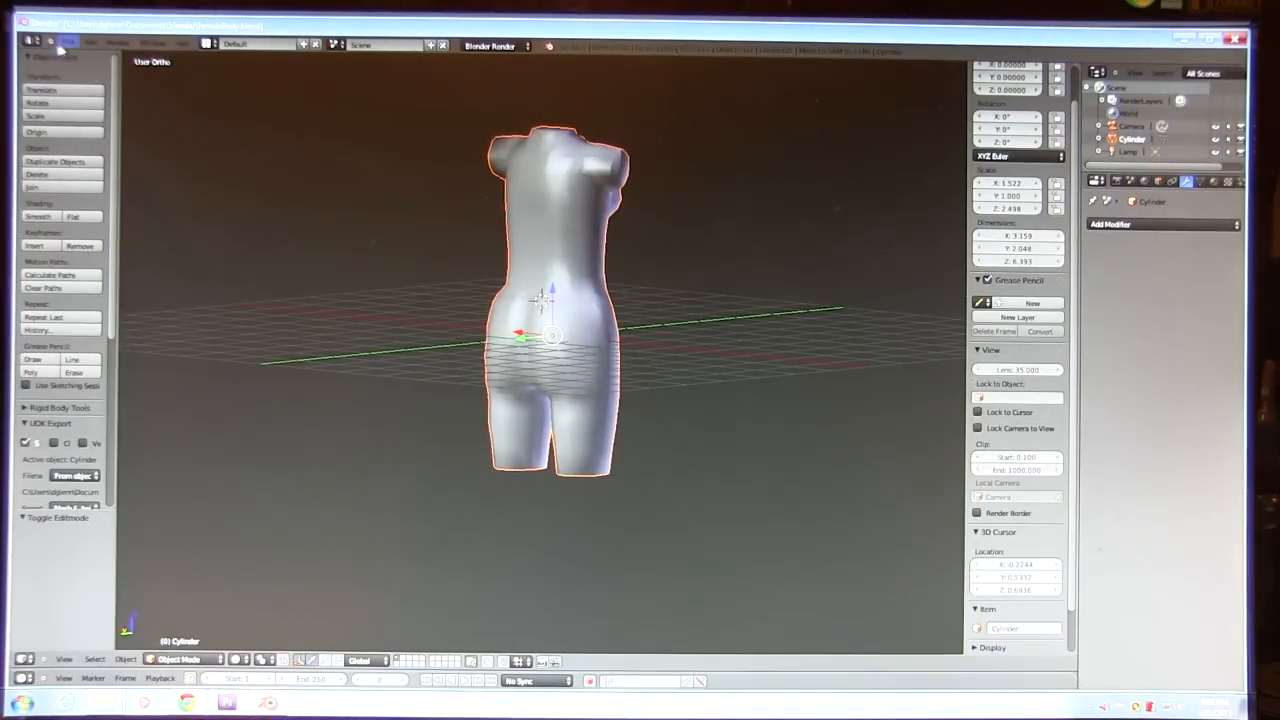
click(68, 44)
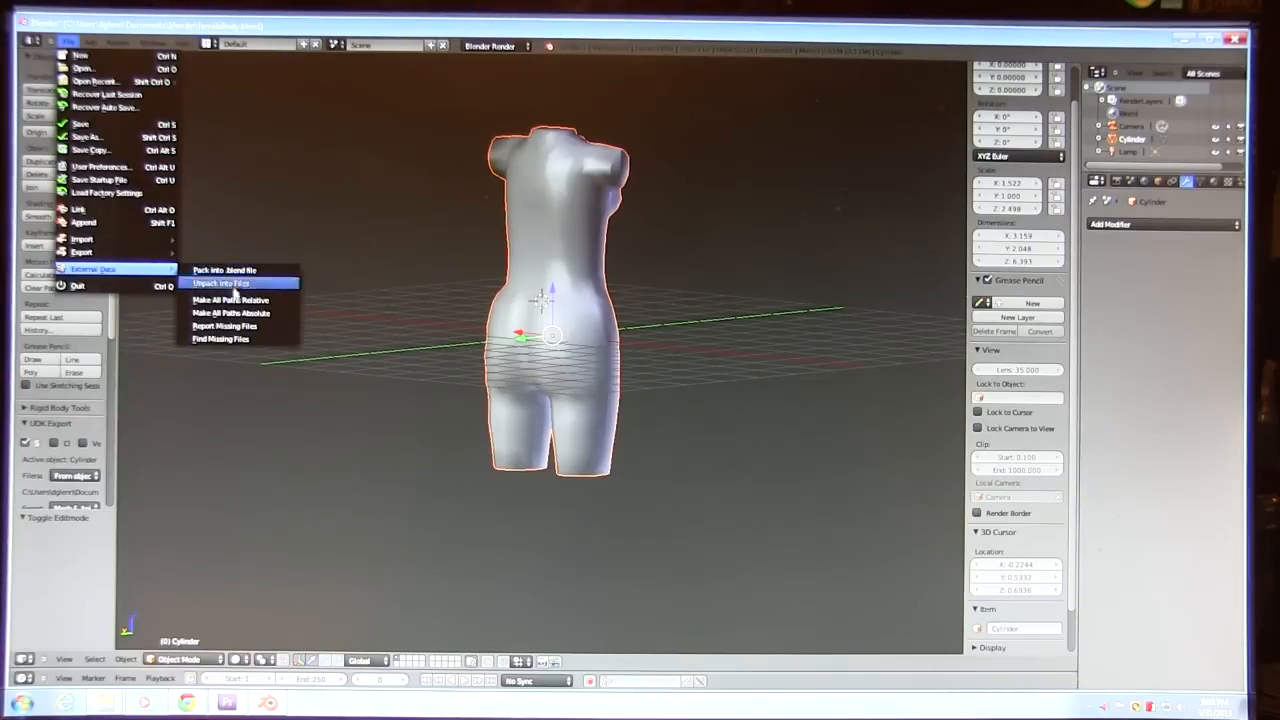
mouse_move(84, 238)
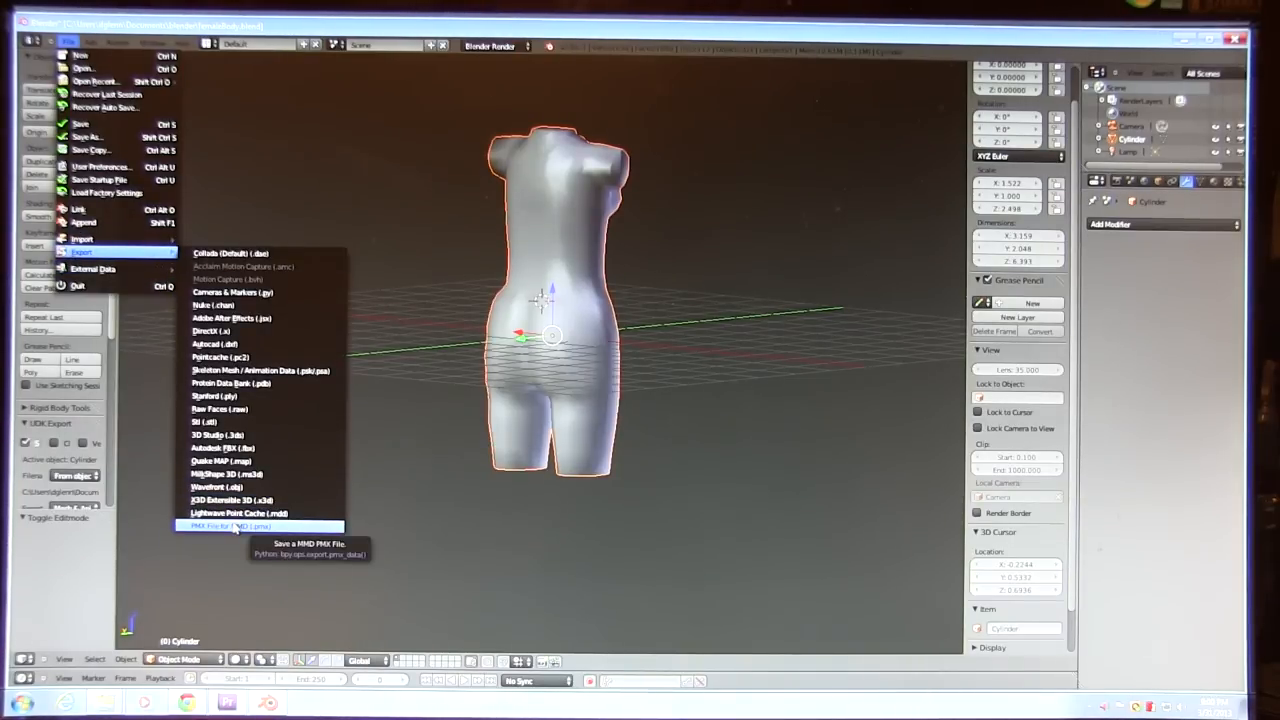
click(220, 524)
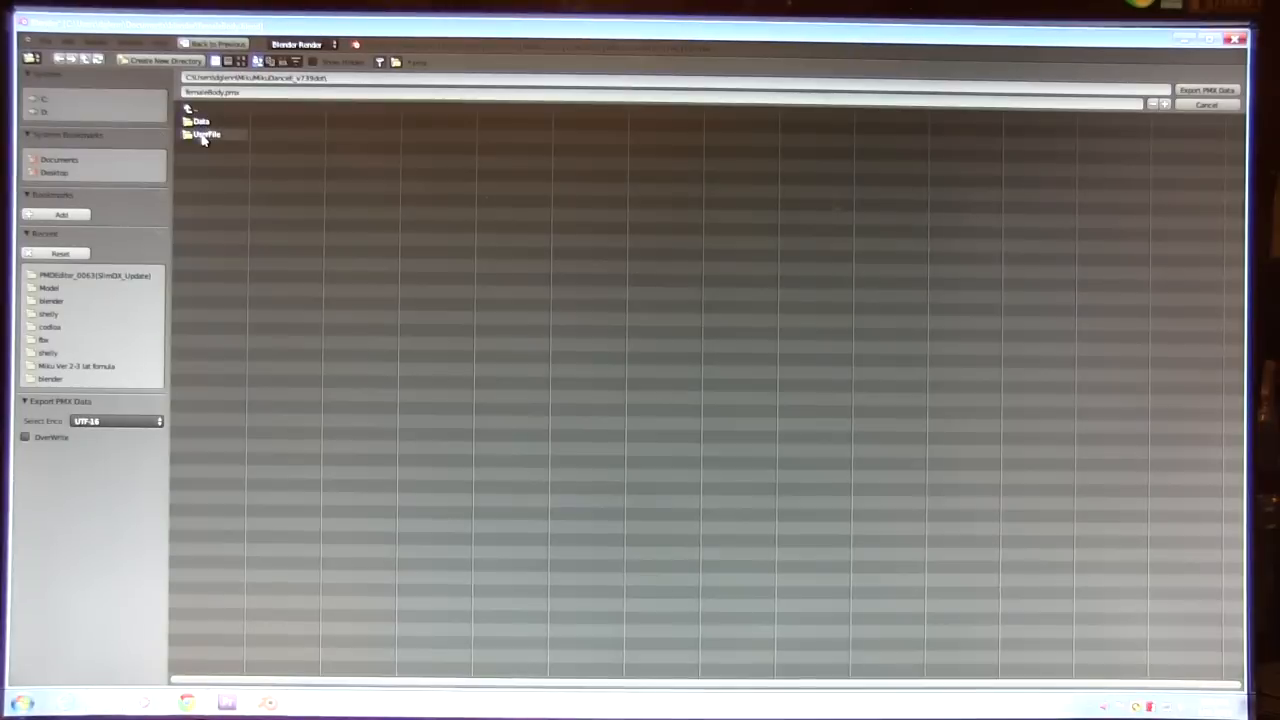
Step: Export the torso as PMX into the Model folder, overwriting the existing body .pmx file
double_click(204, 134)
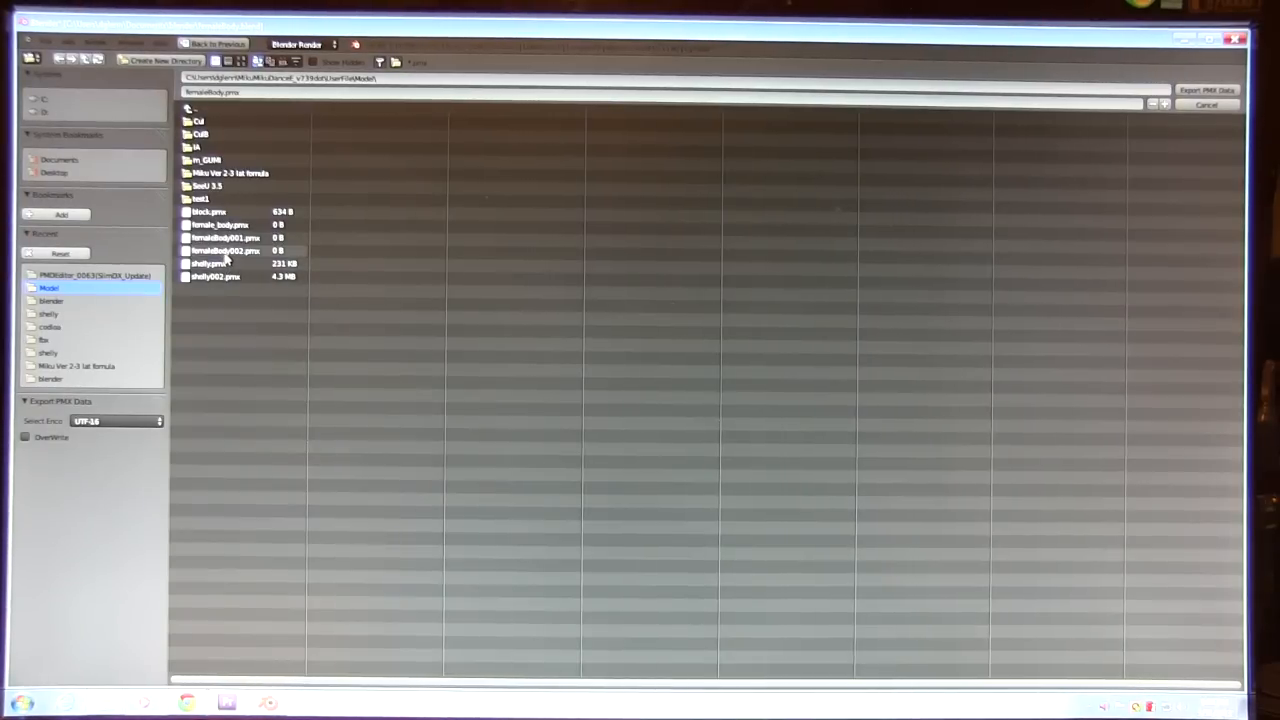
click(224, 250)
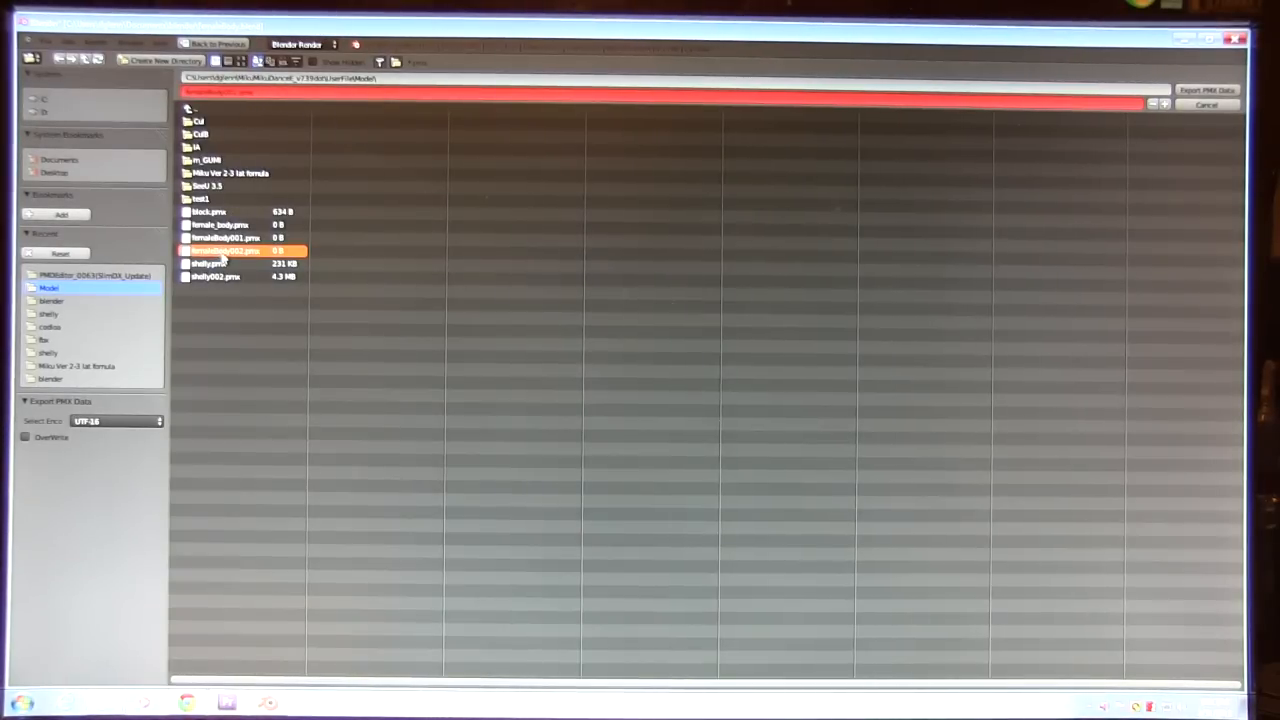
click(1208, 90)
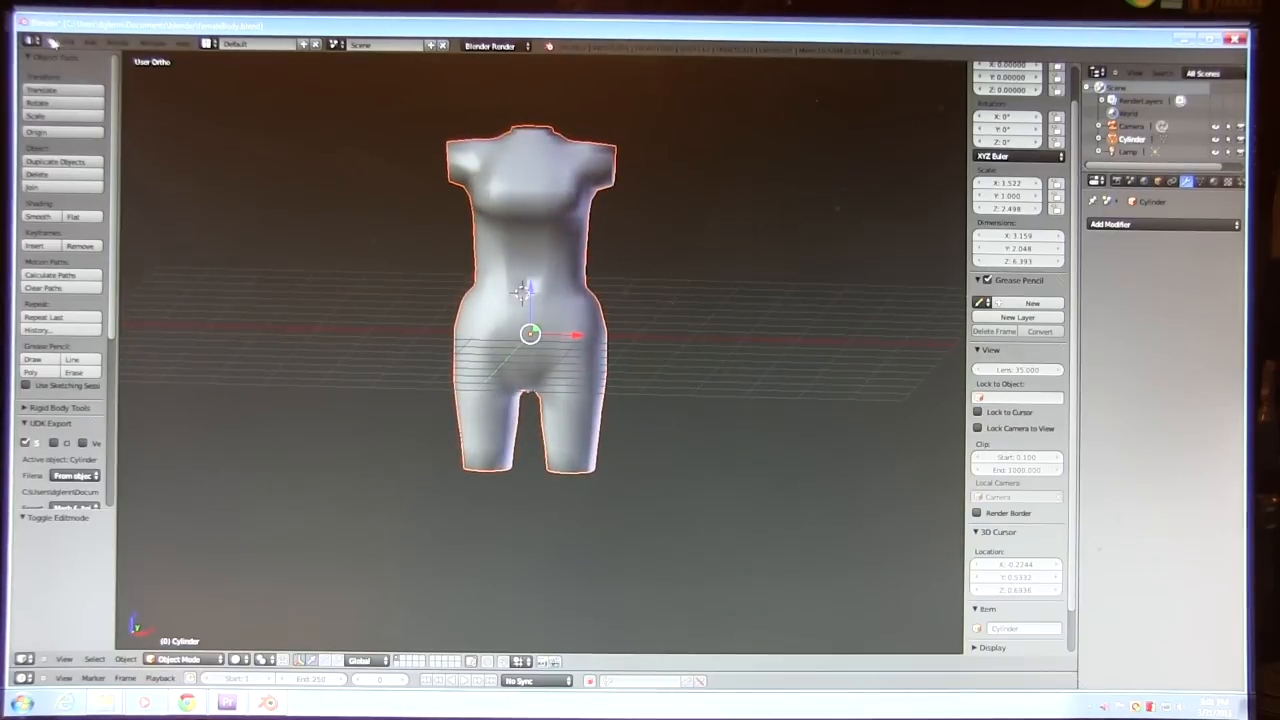
Step: Export the torso as DirectX file femaleBody002 into the PMDEditor folder
click(68, 42)
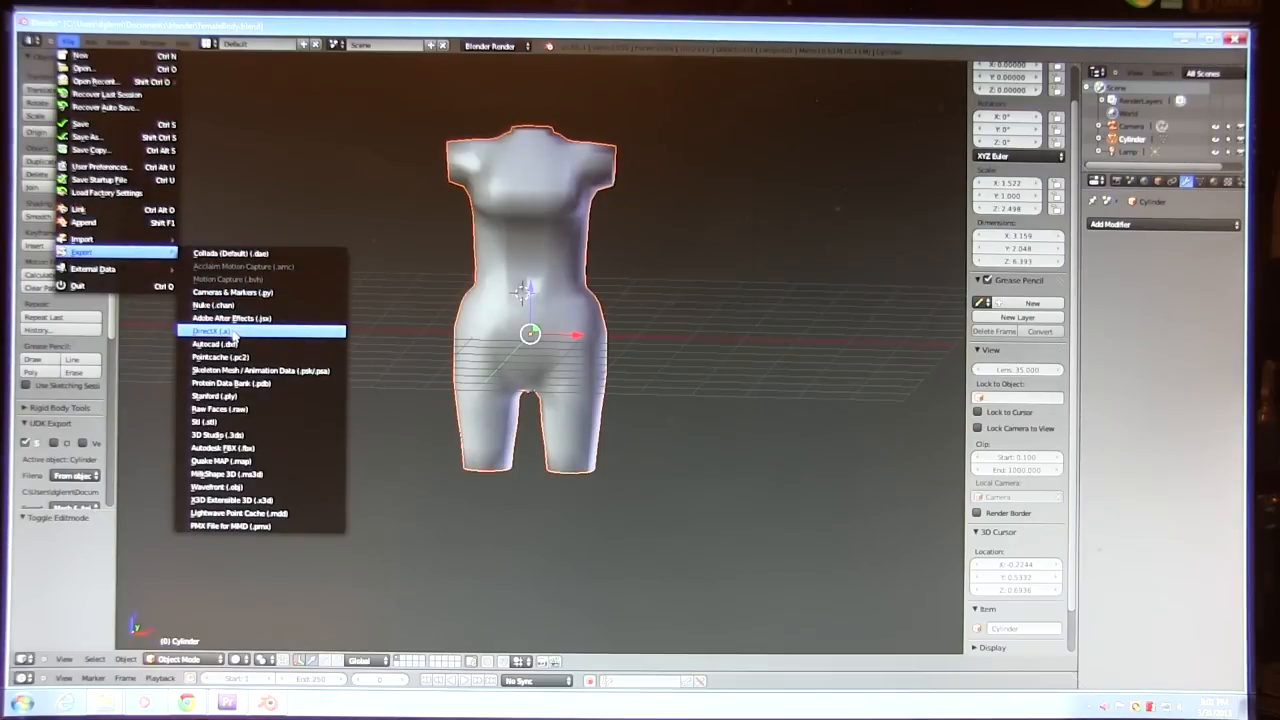
click(212, 332)
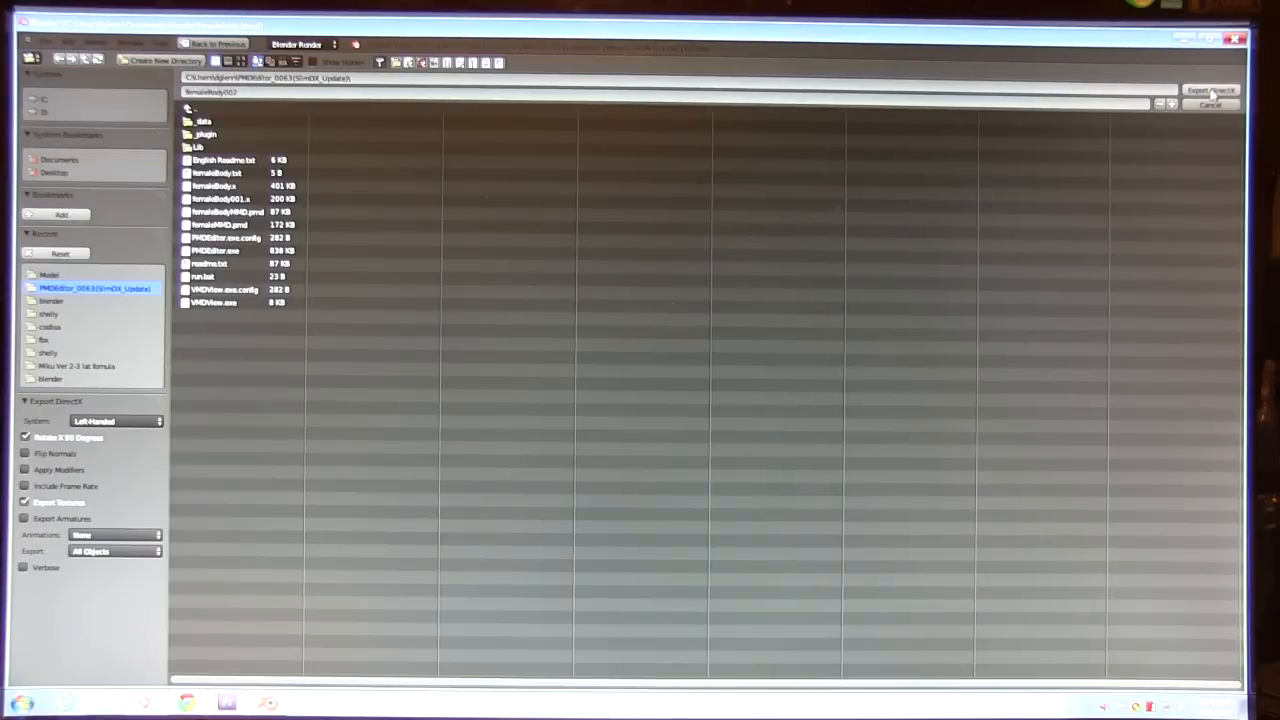
click(1210, 90)
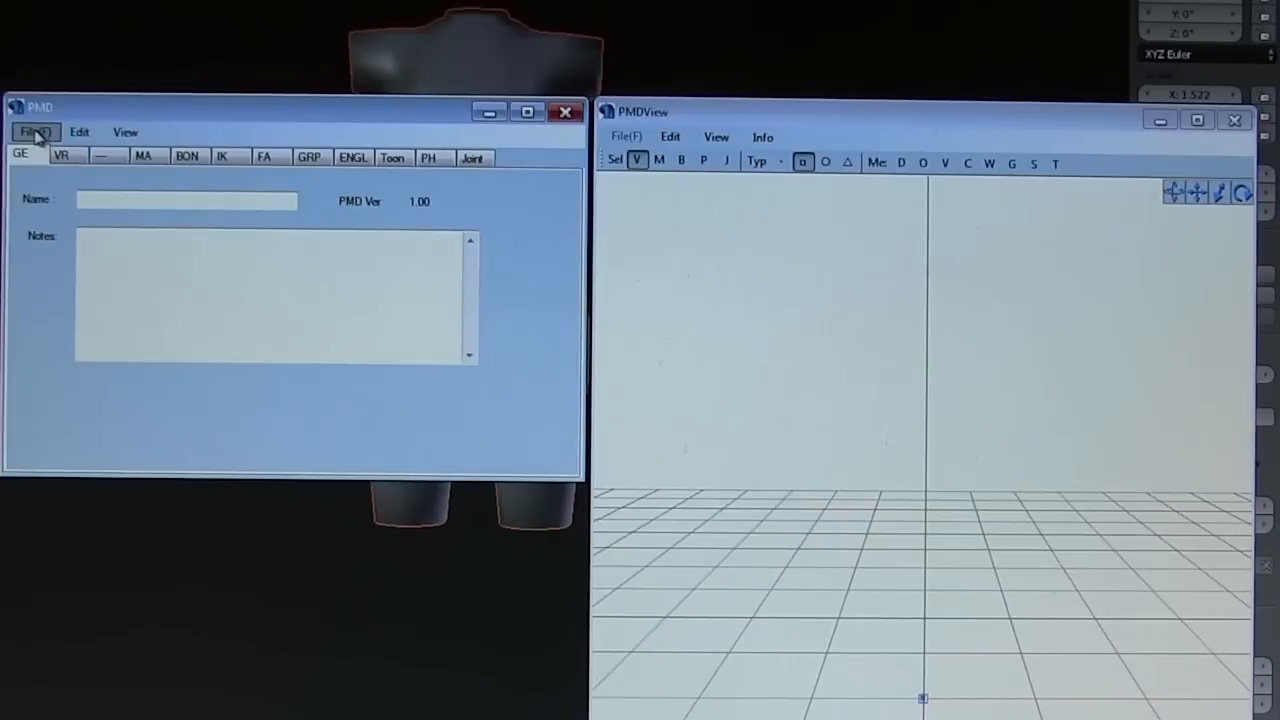
Step: Cancel a plain File Open, then import femaleBody002.x via Import > X File
click(34, 132)
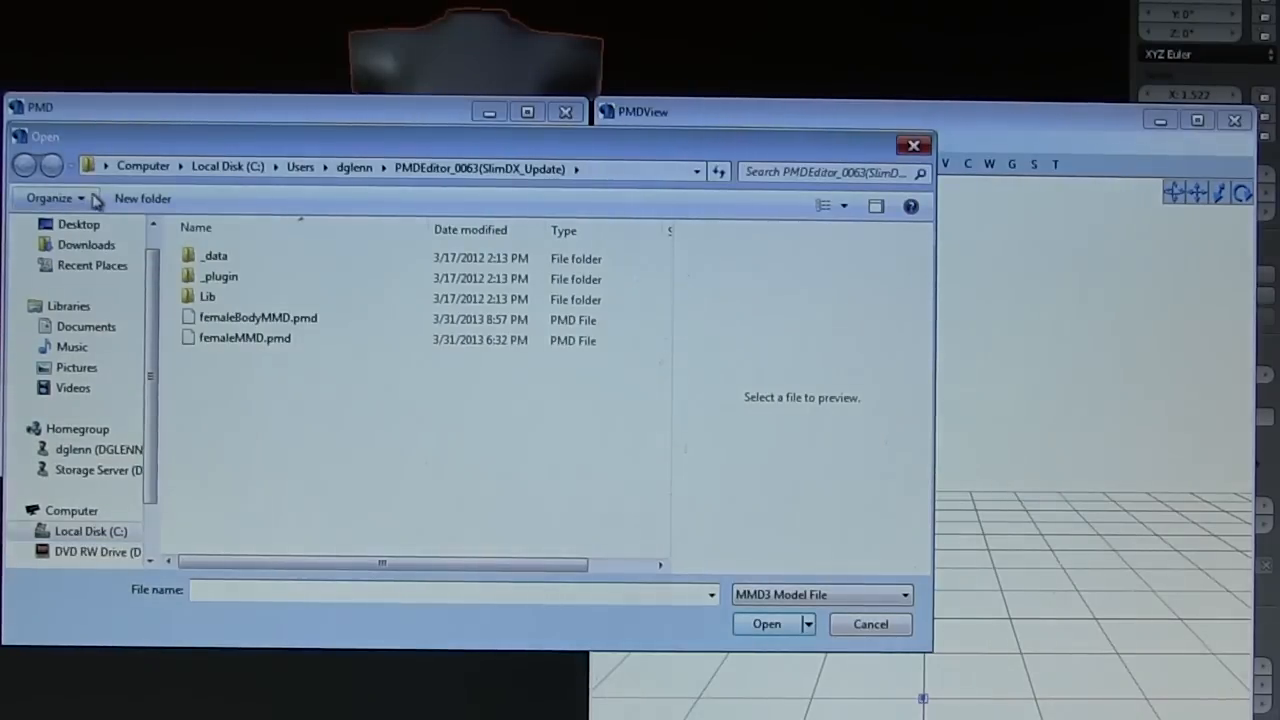
click(868, 624)
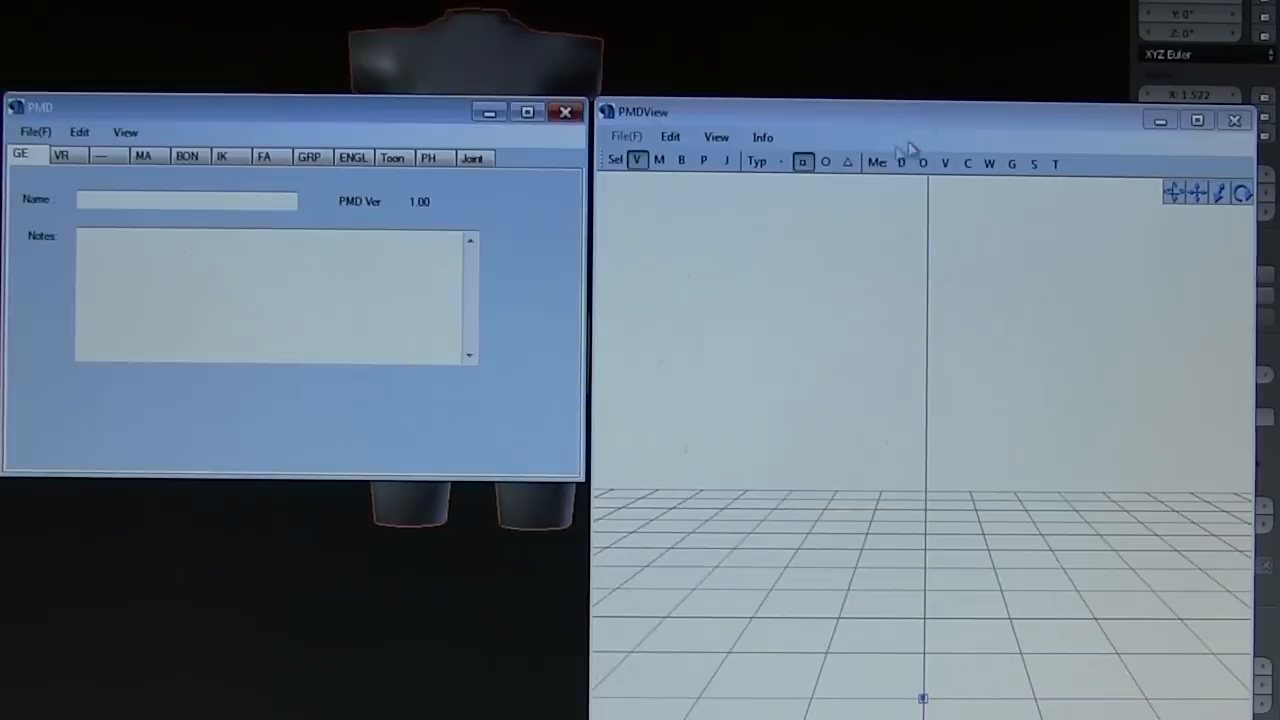
click(36, 132)
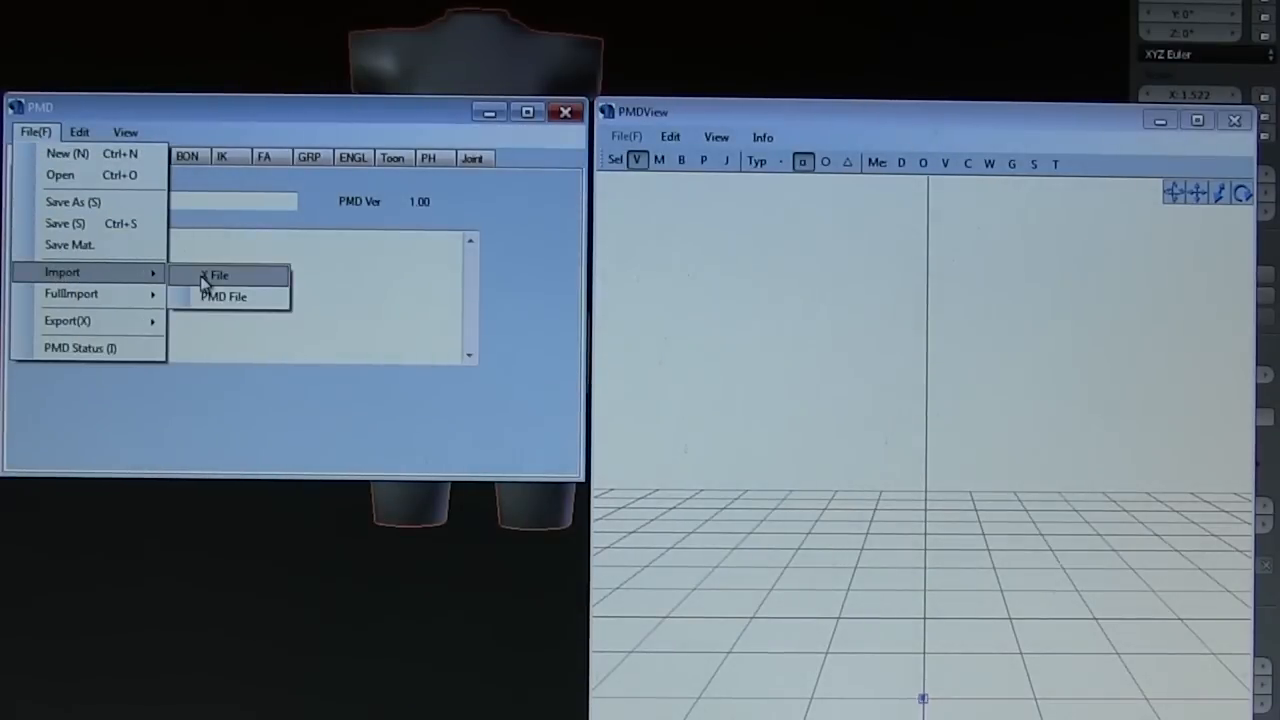
click(216, 276)
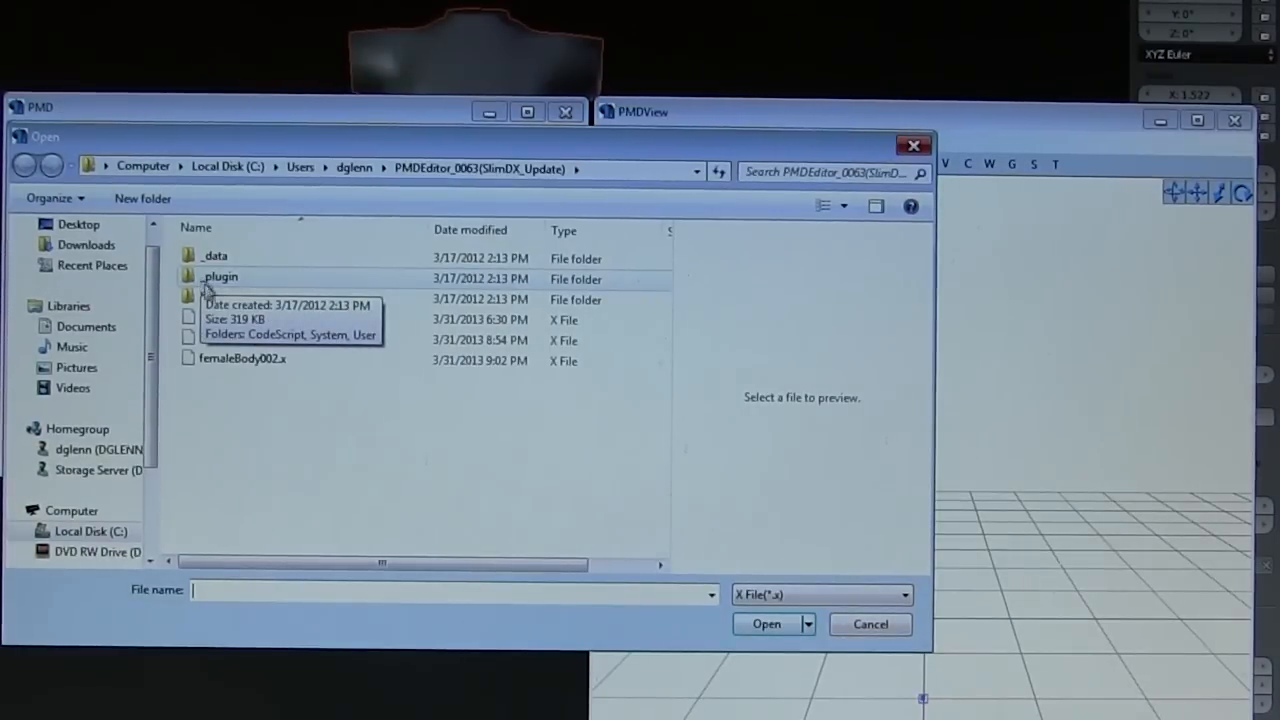
click(244, 358)
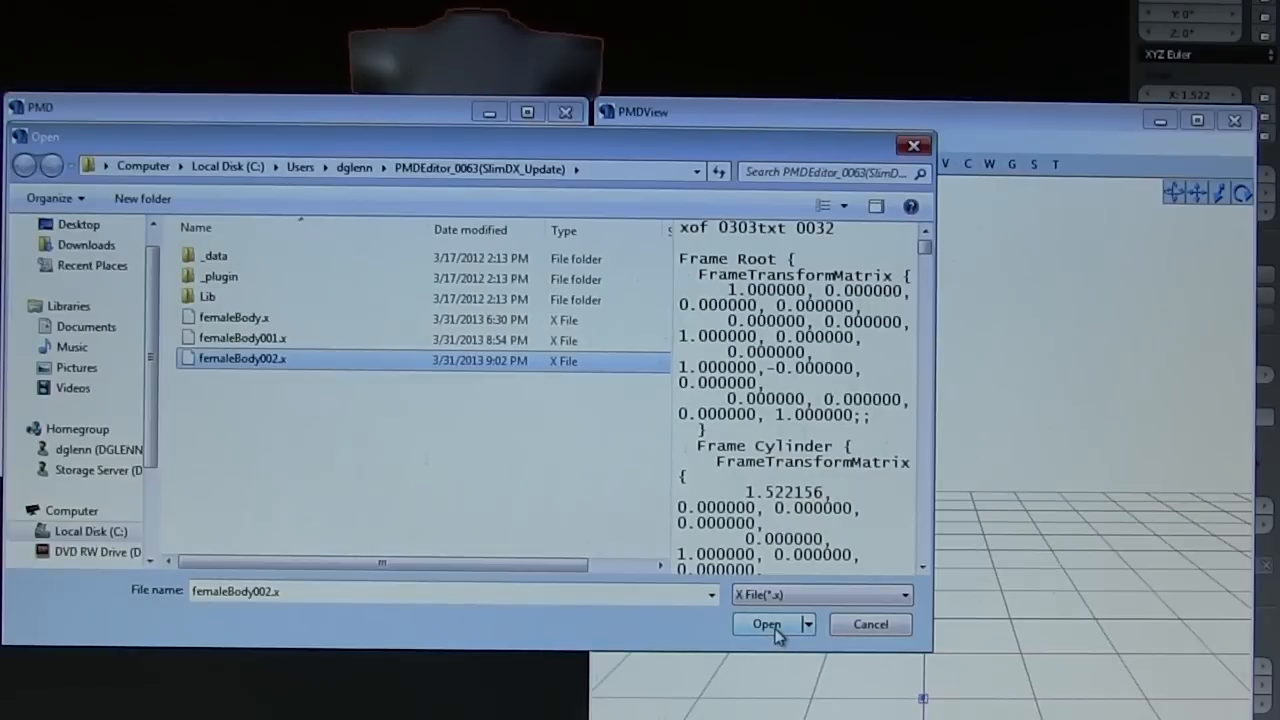
click(768, 624)
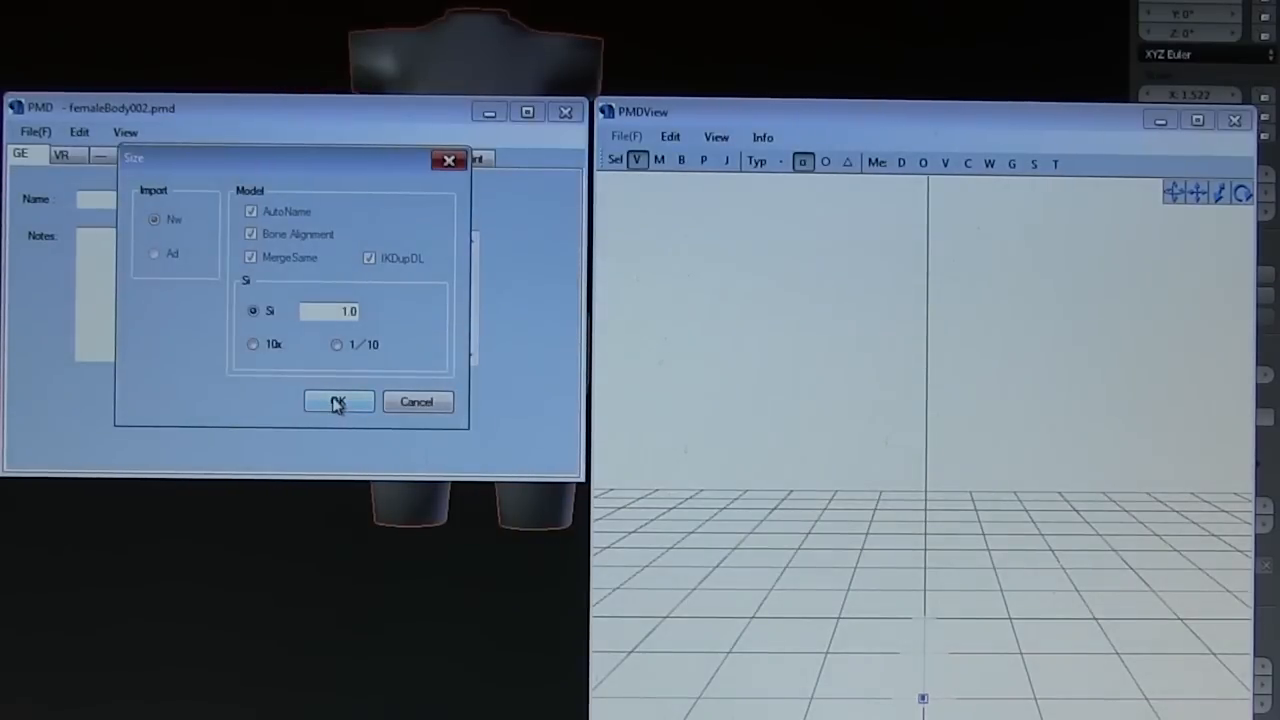
Step: Accept the default import size settings to bring femaleBody002 into PMD Editor
click(338, 400)
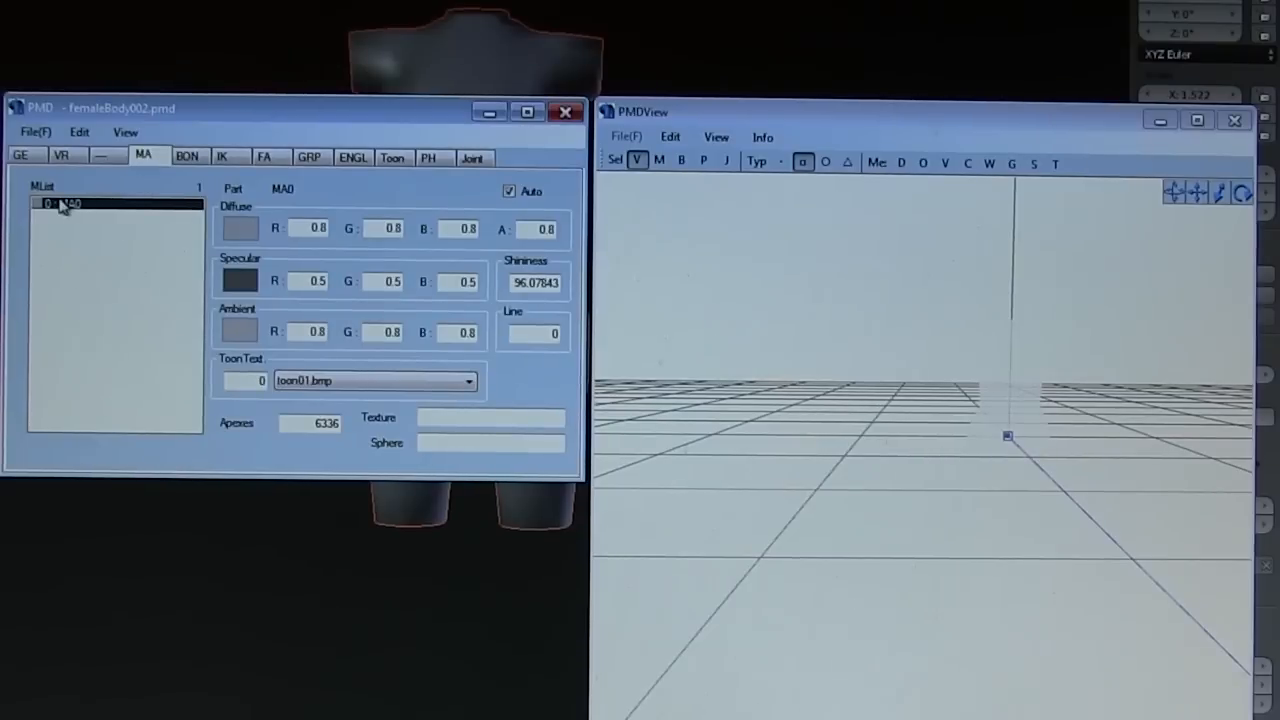
mouse_move(268, 284)
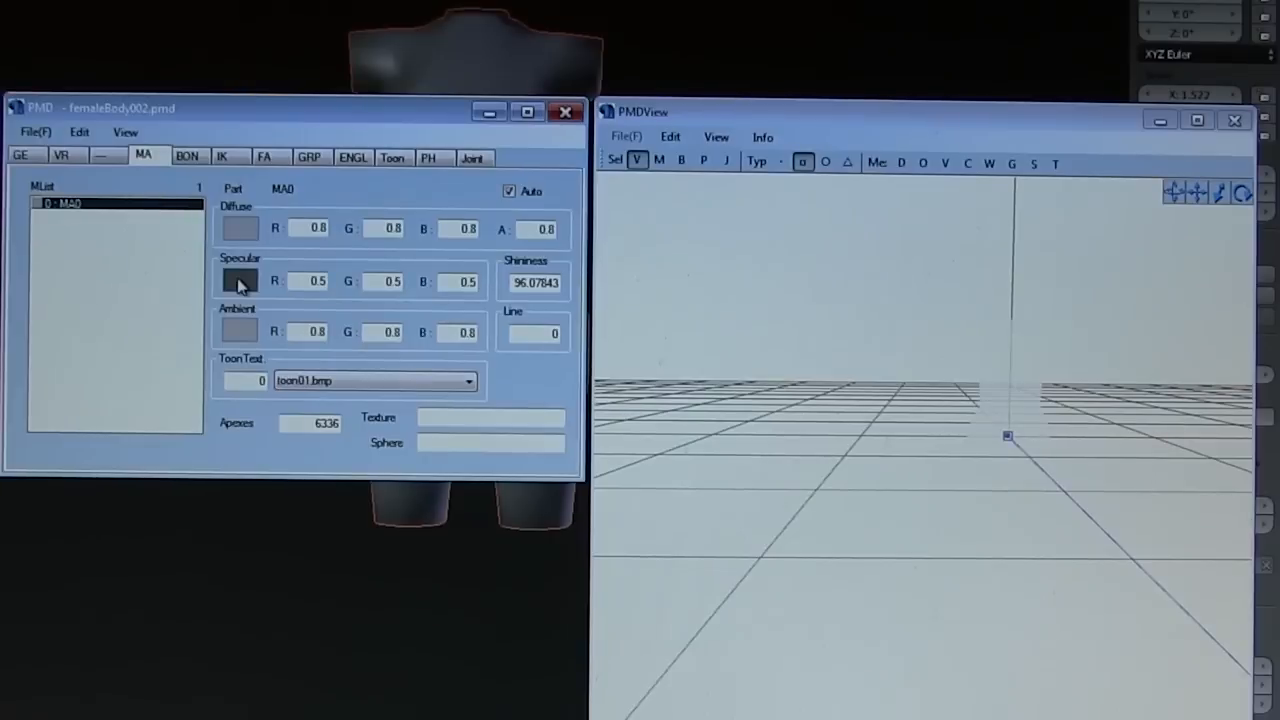
Step: Set MA0's ambient to pure blue, diffuse to a lighter blue, and specular to light grey (~0.83)
click(240, 280)
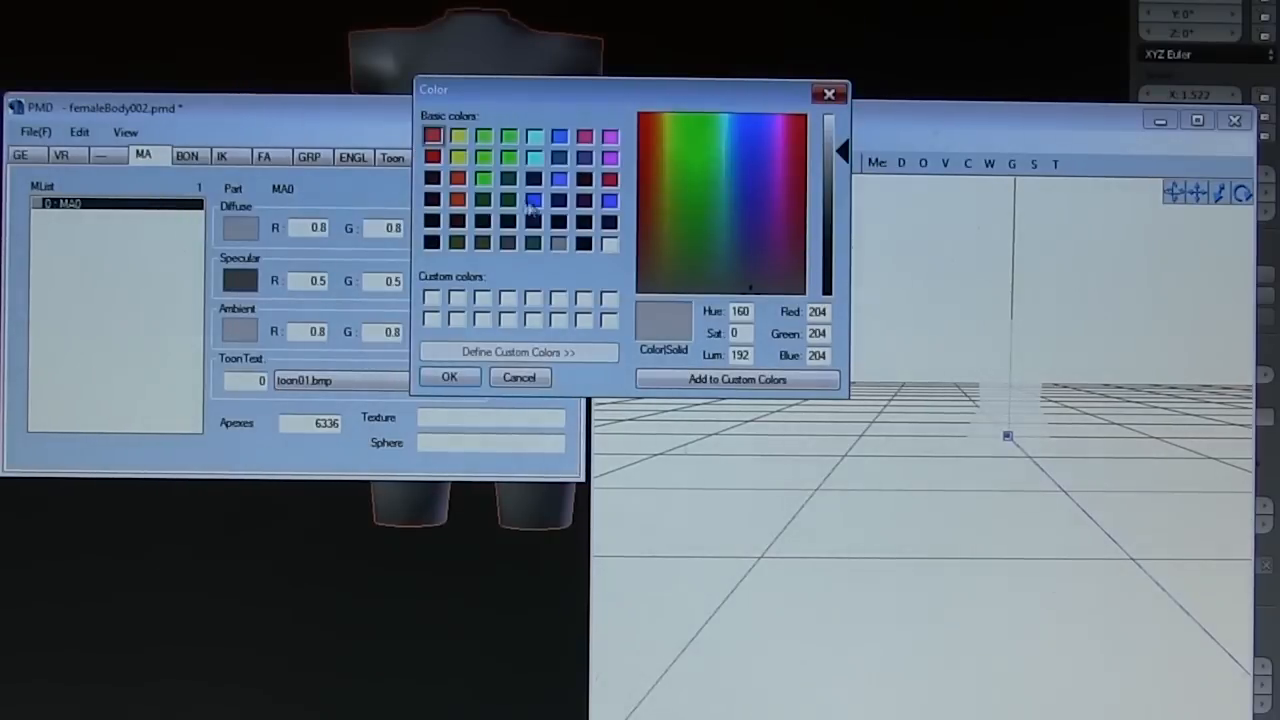
click(532, 200)
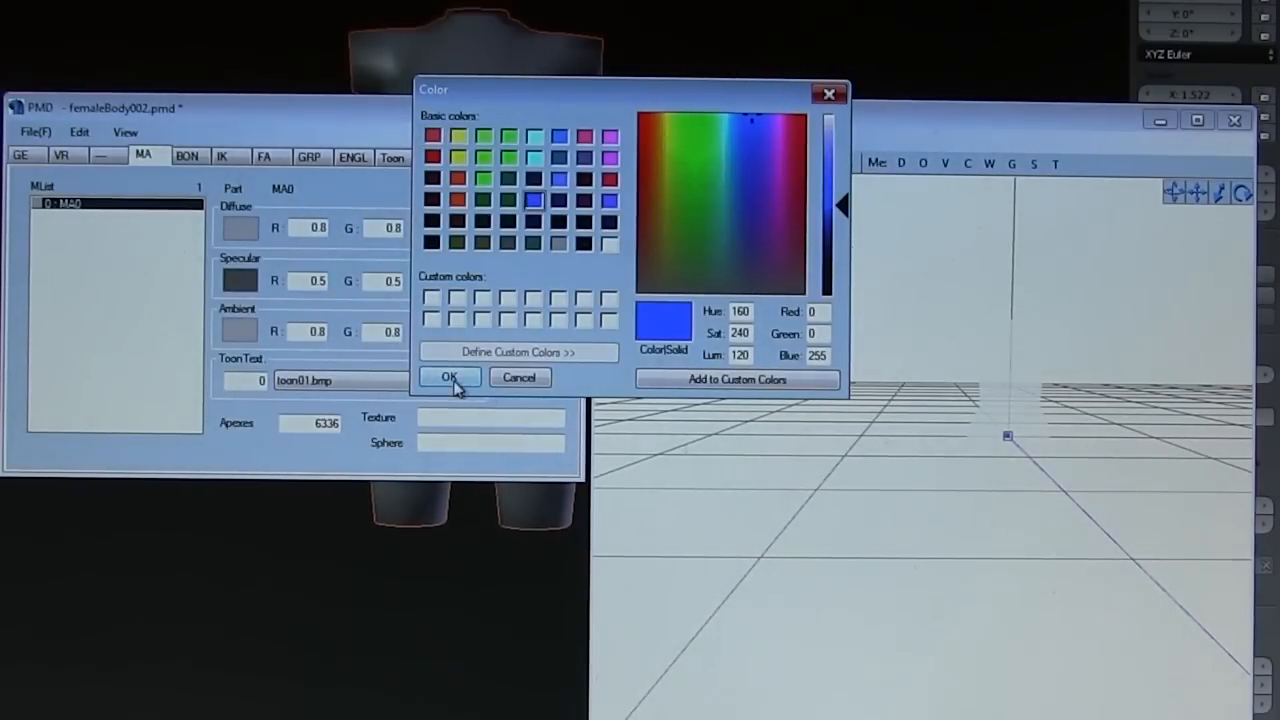
click(448, 376)
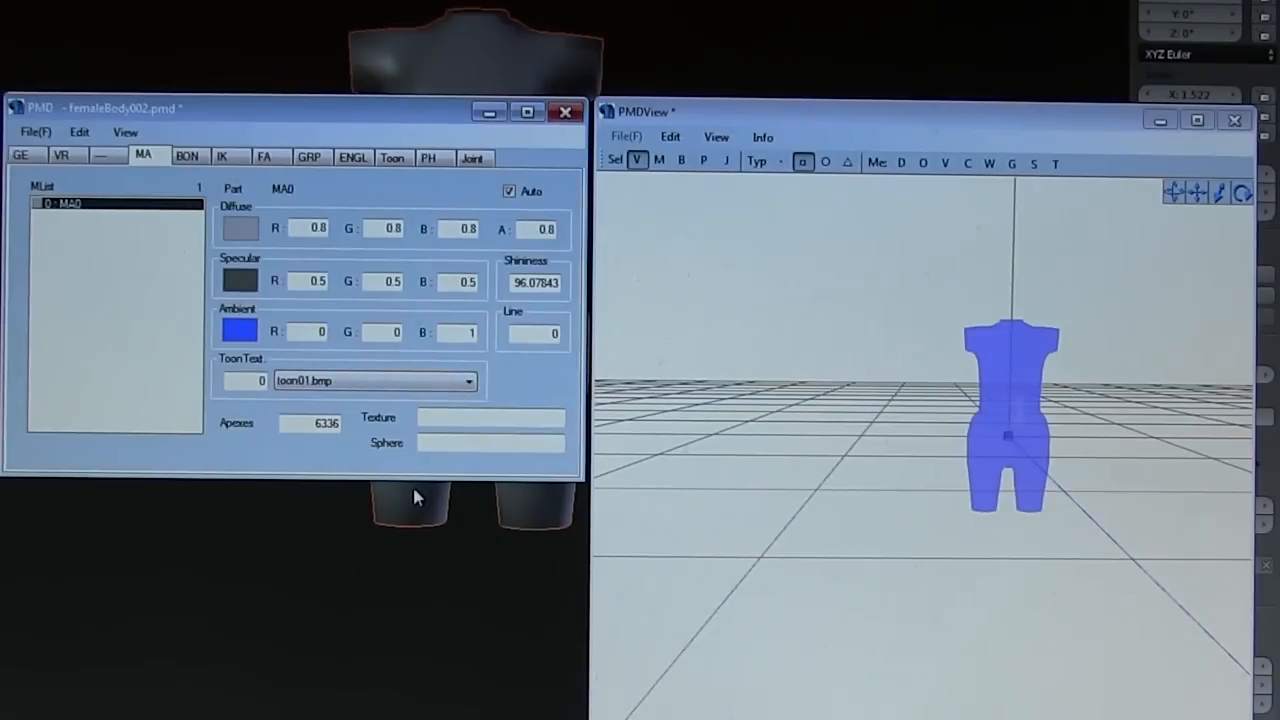
click(240, 228)
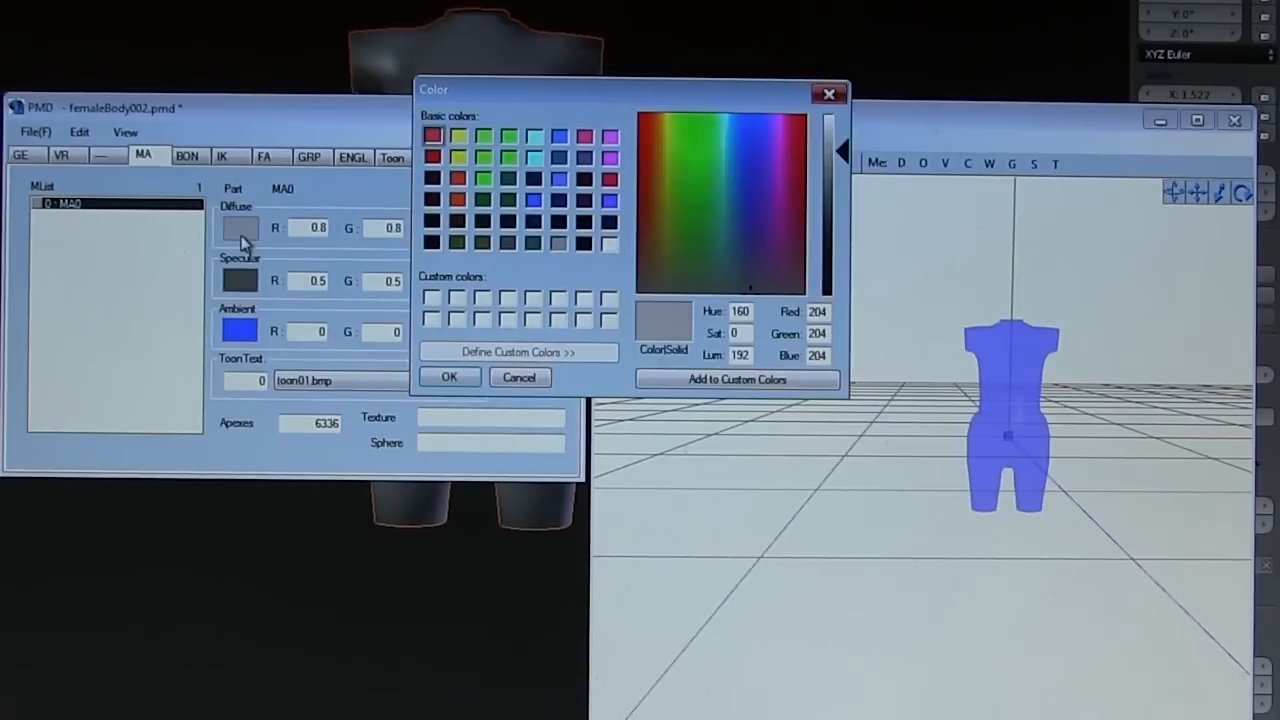
click(532, 202)
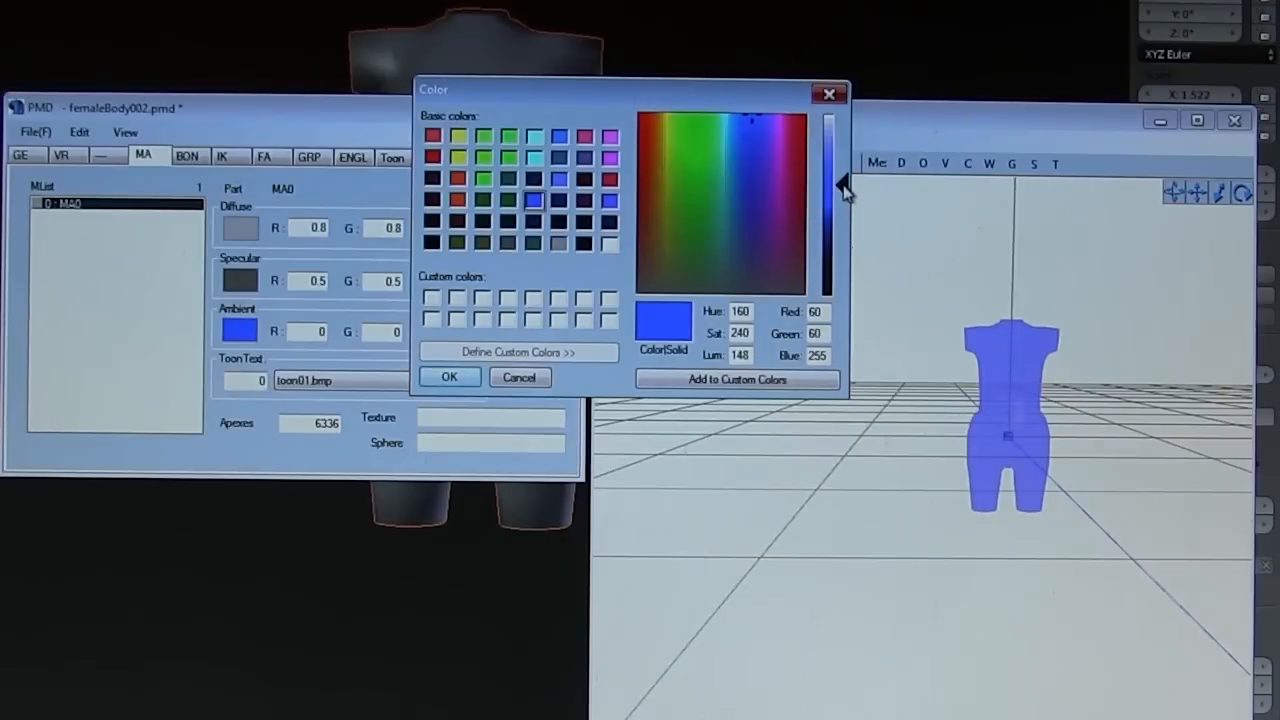
drag(844, 196, 844, 168)
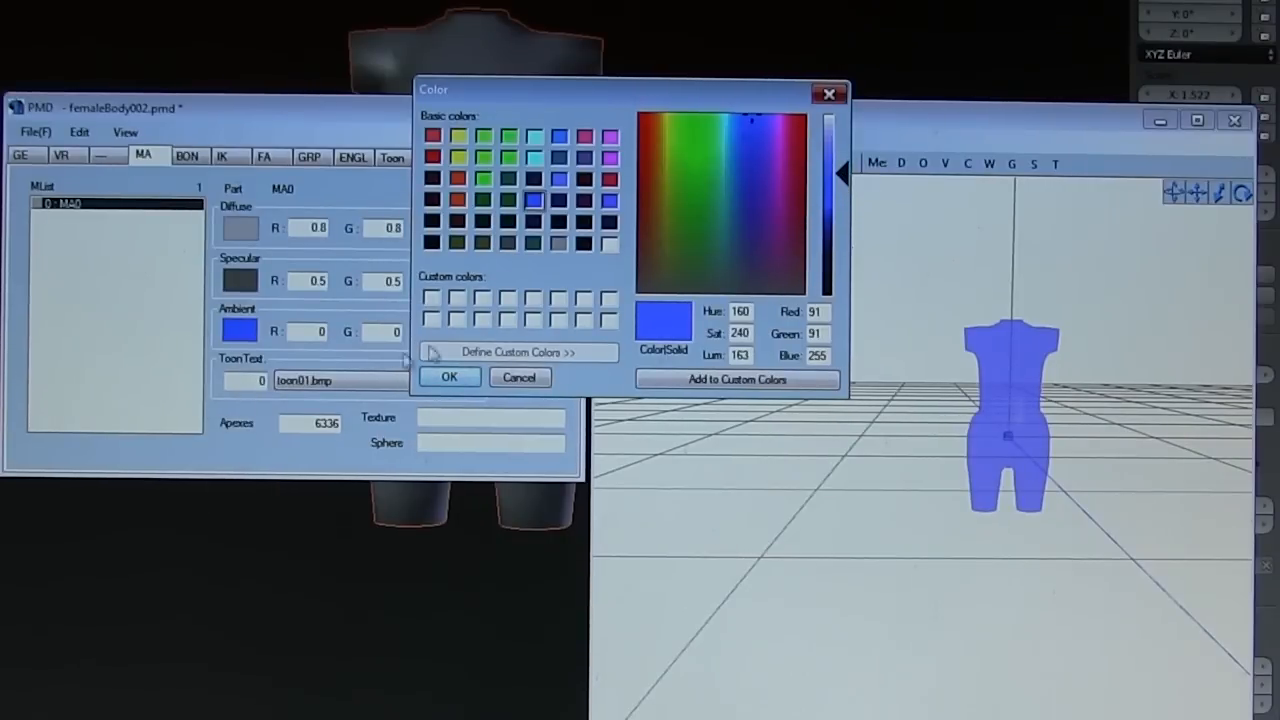
click(448, 376)
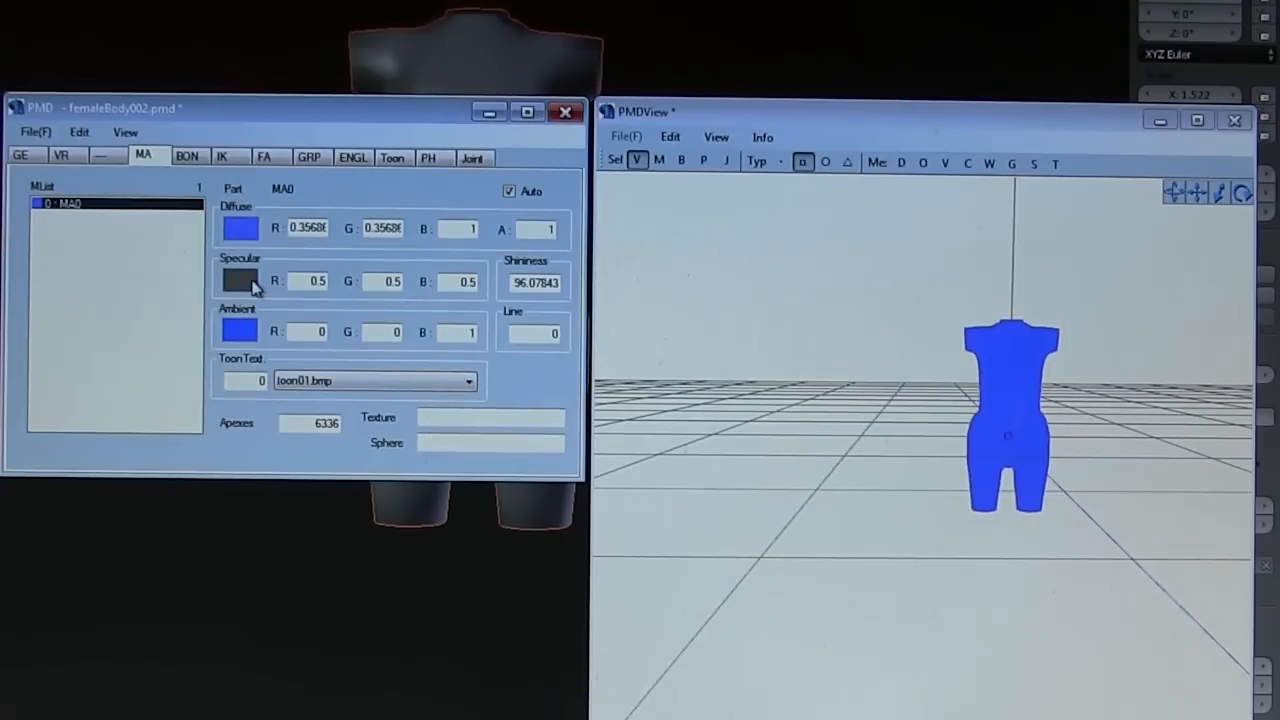
click(240, 280)
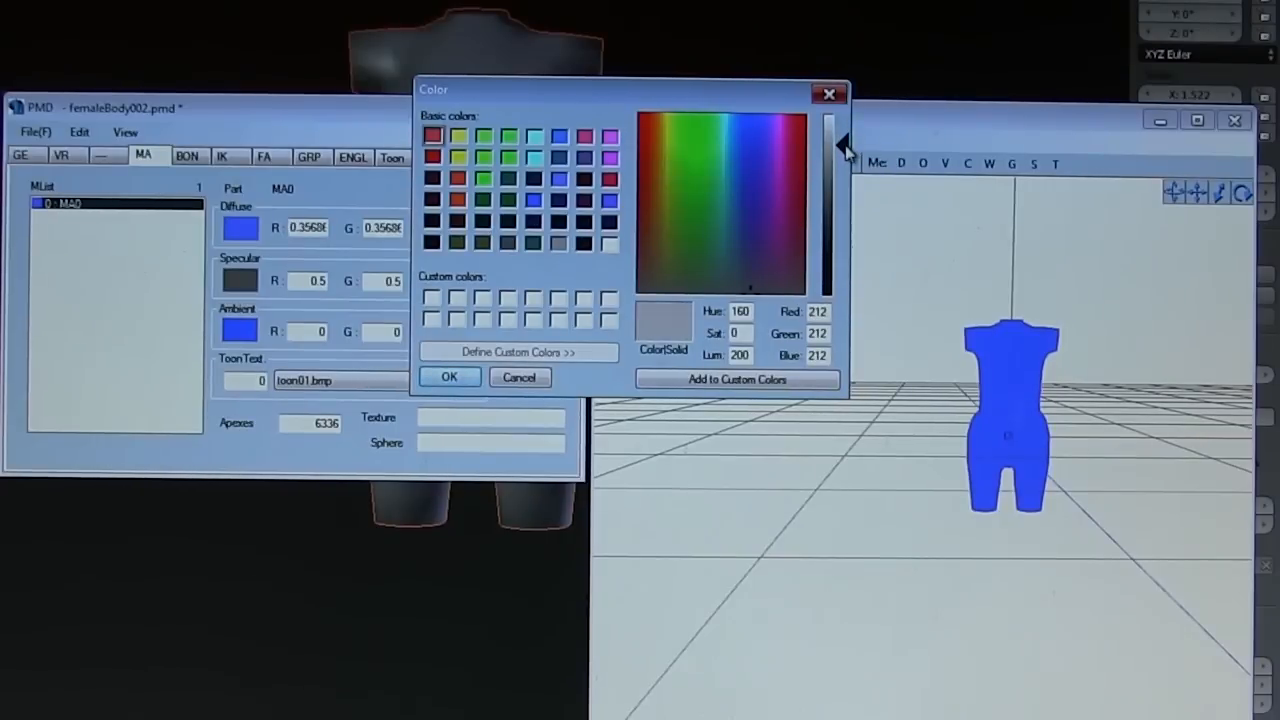
click(448, 376)
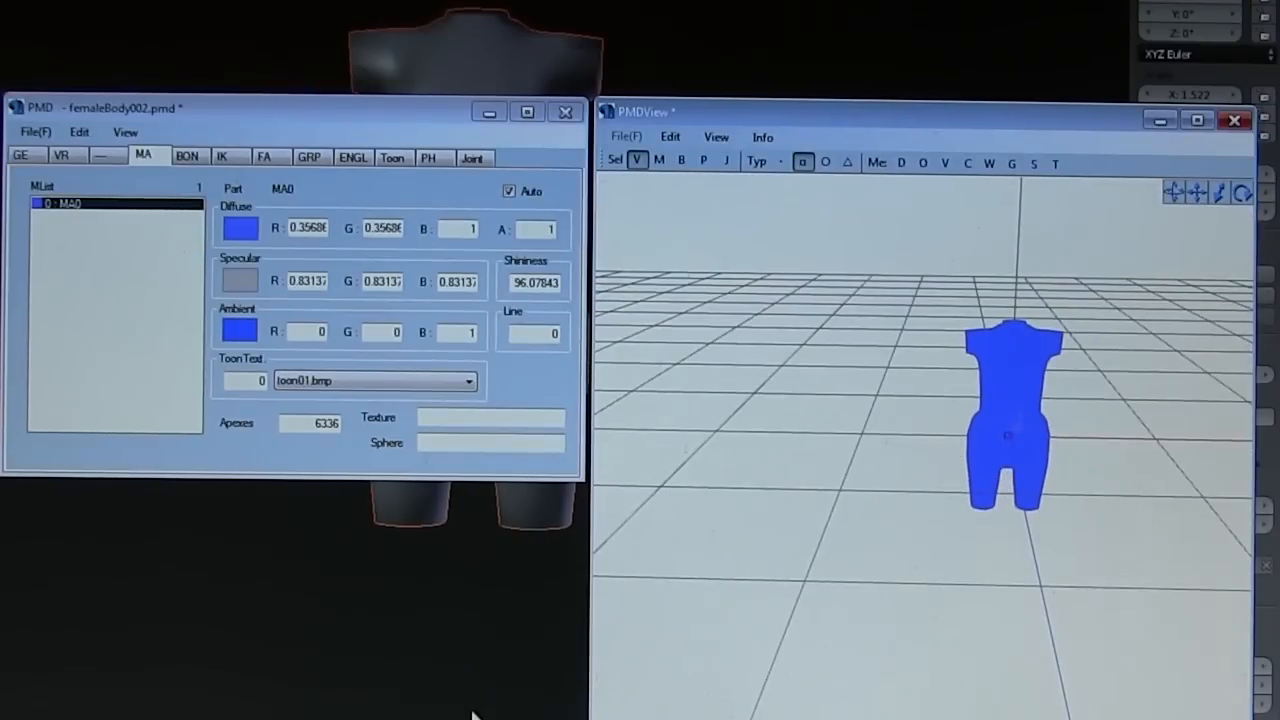
mouse_move(140, 190)
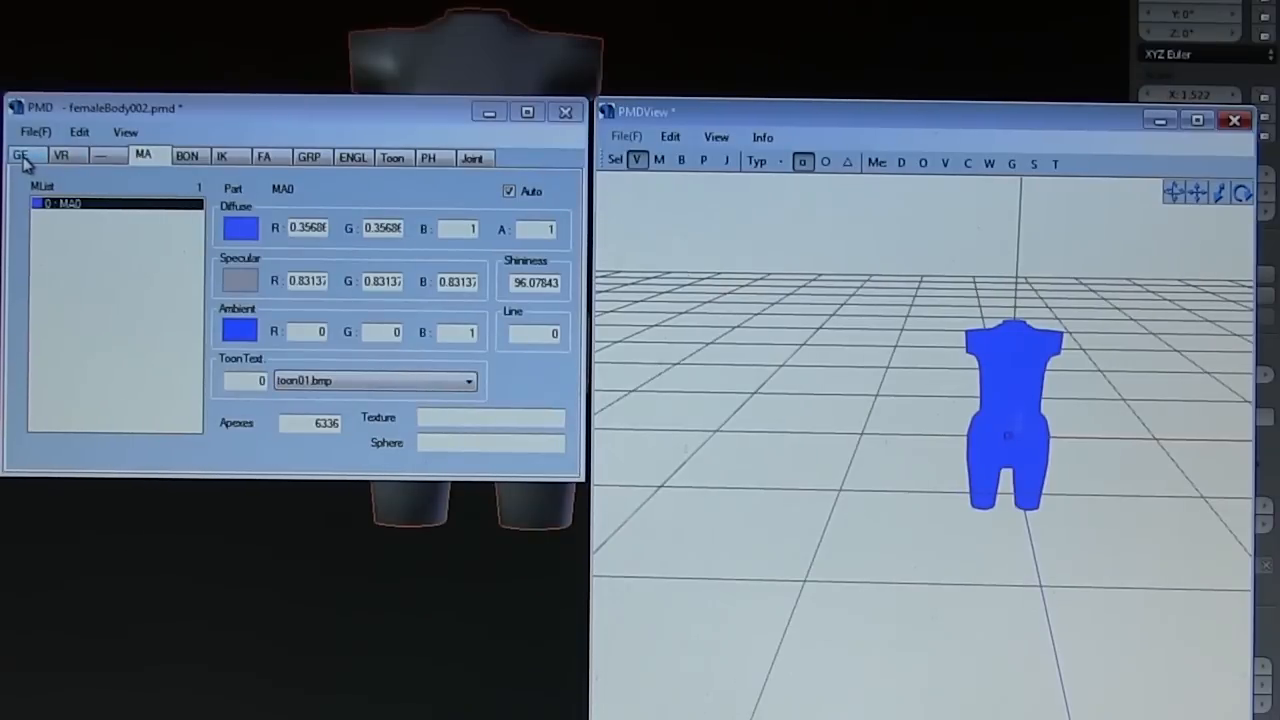
Step: Start Save As and browse to MikuMikuDance > UserFile > Model
click(20, 154)
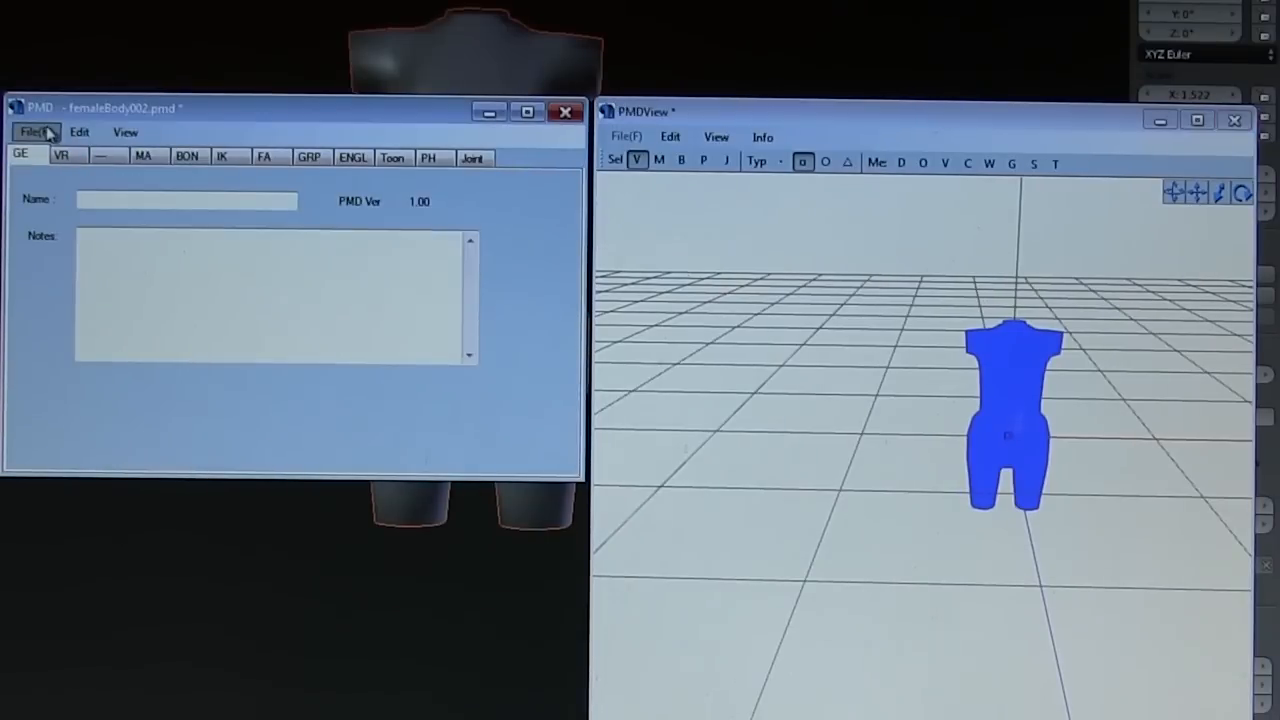
click(36, 132)
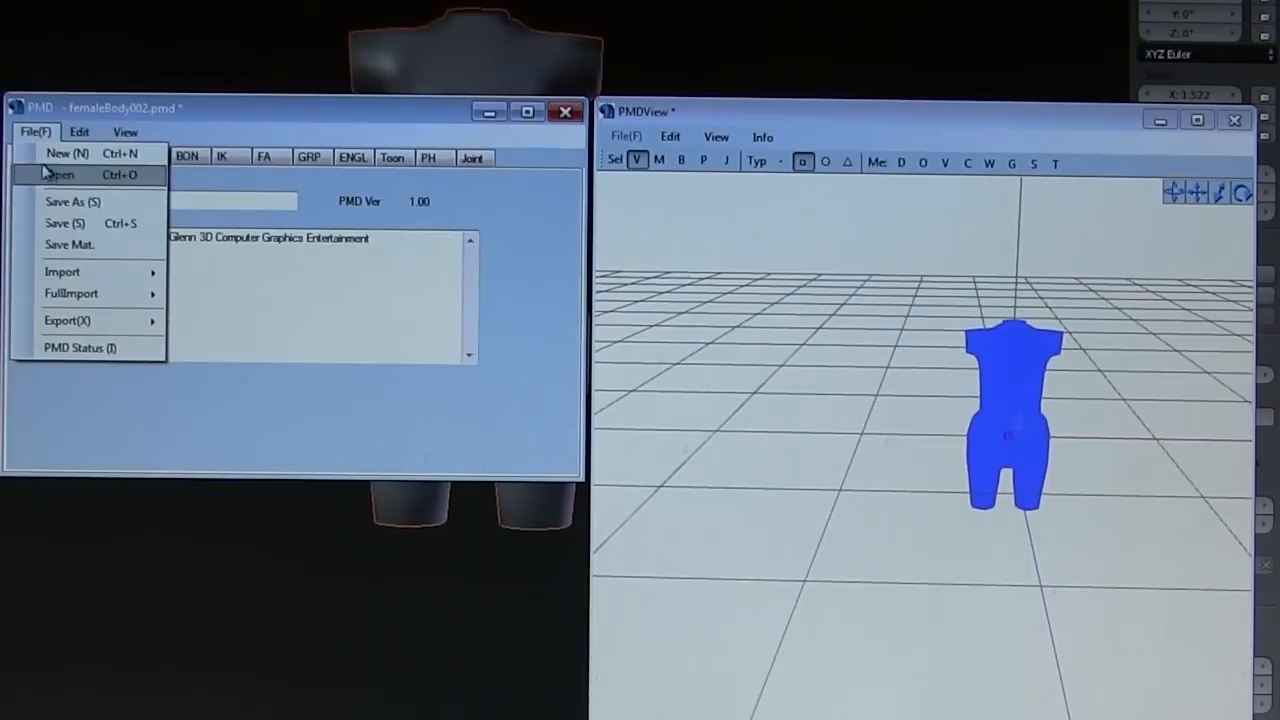
click(64, 200)
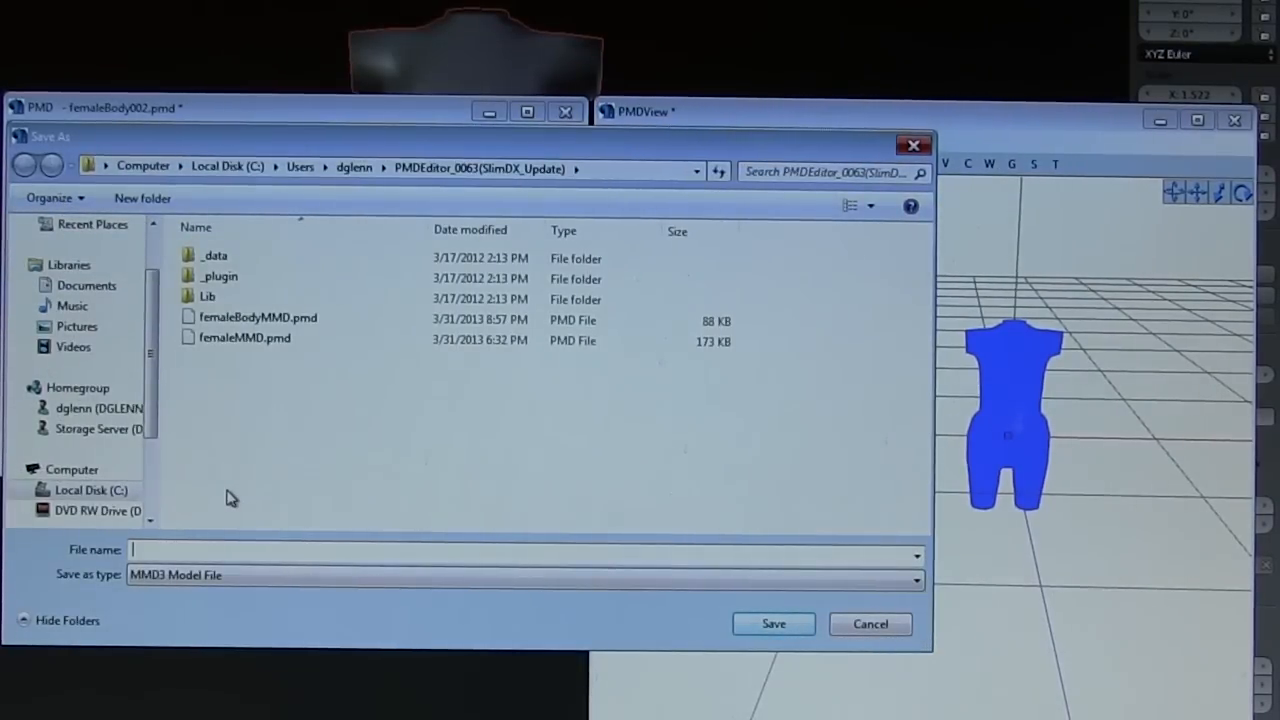
mouse_move(258, 440)
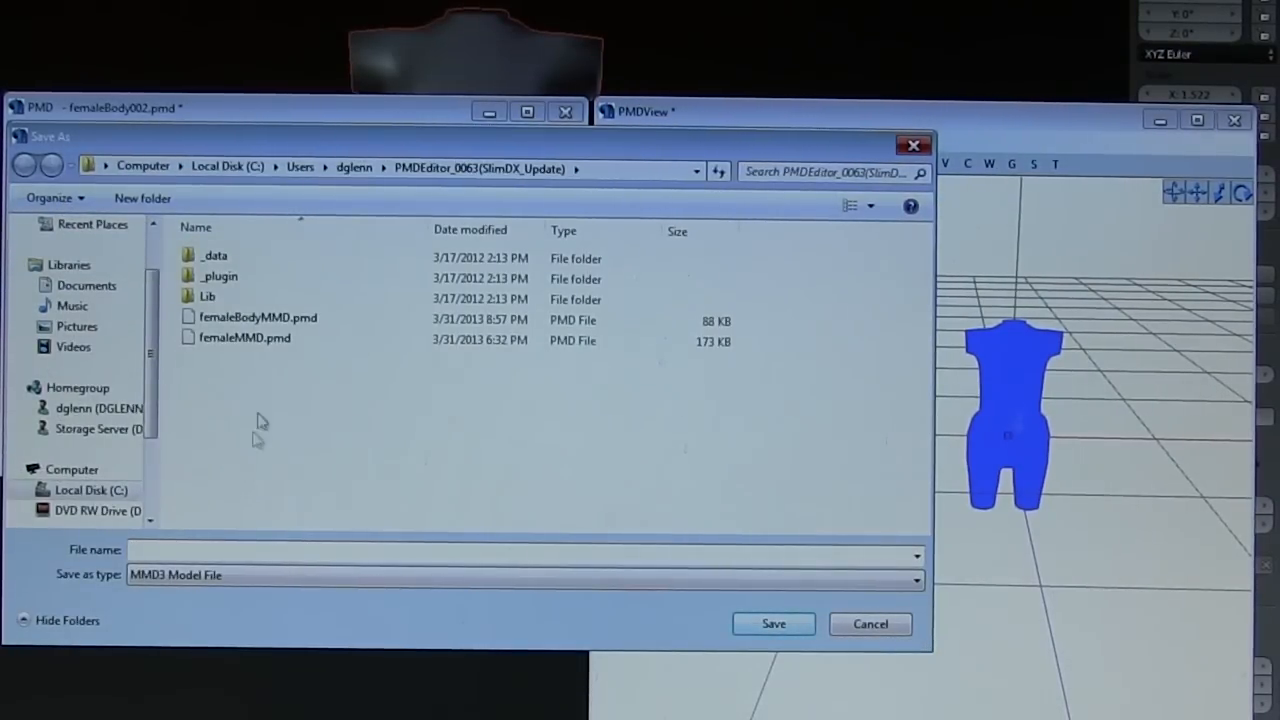
mouse_move(360, 212)
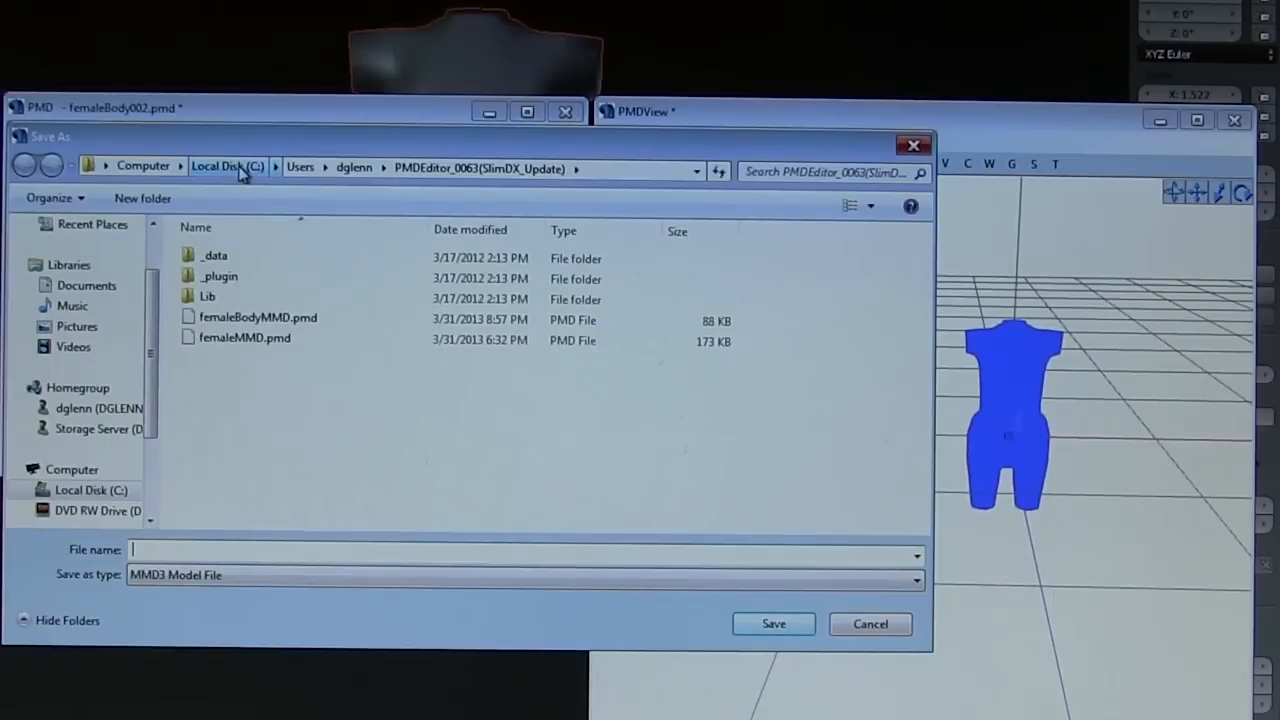
click(352, 168)
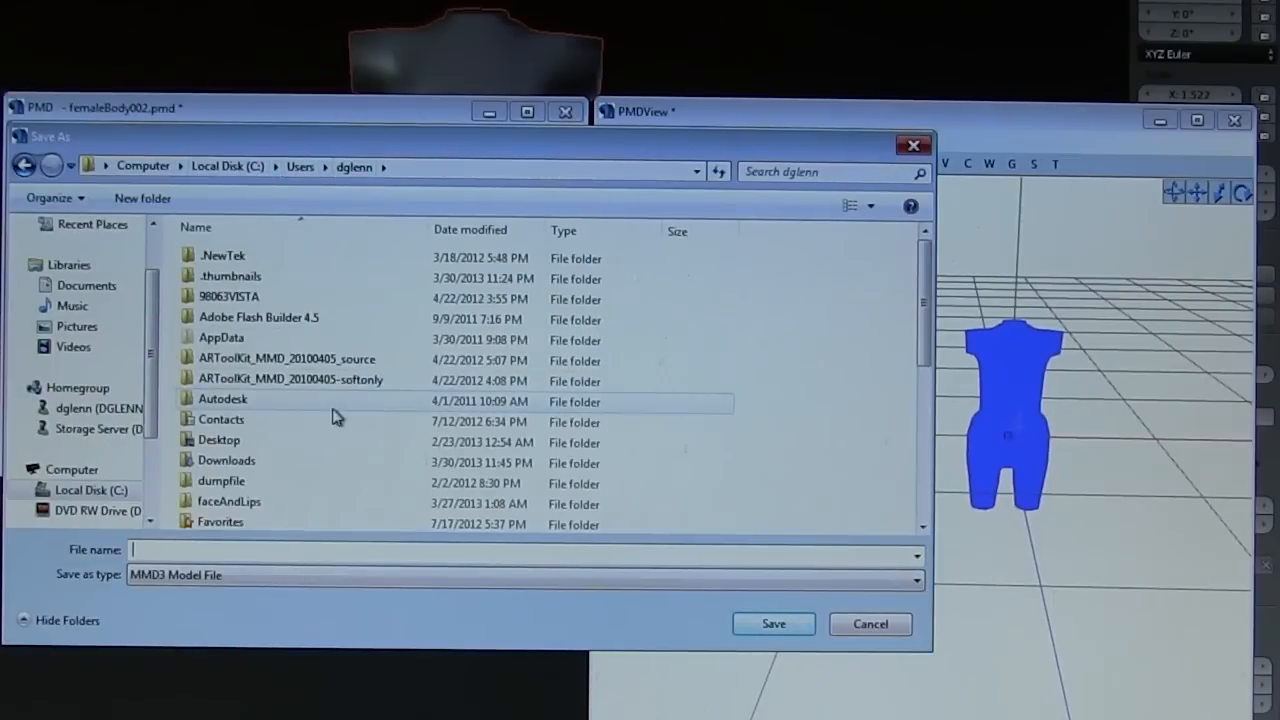
scroll(down, 3)
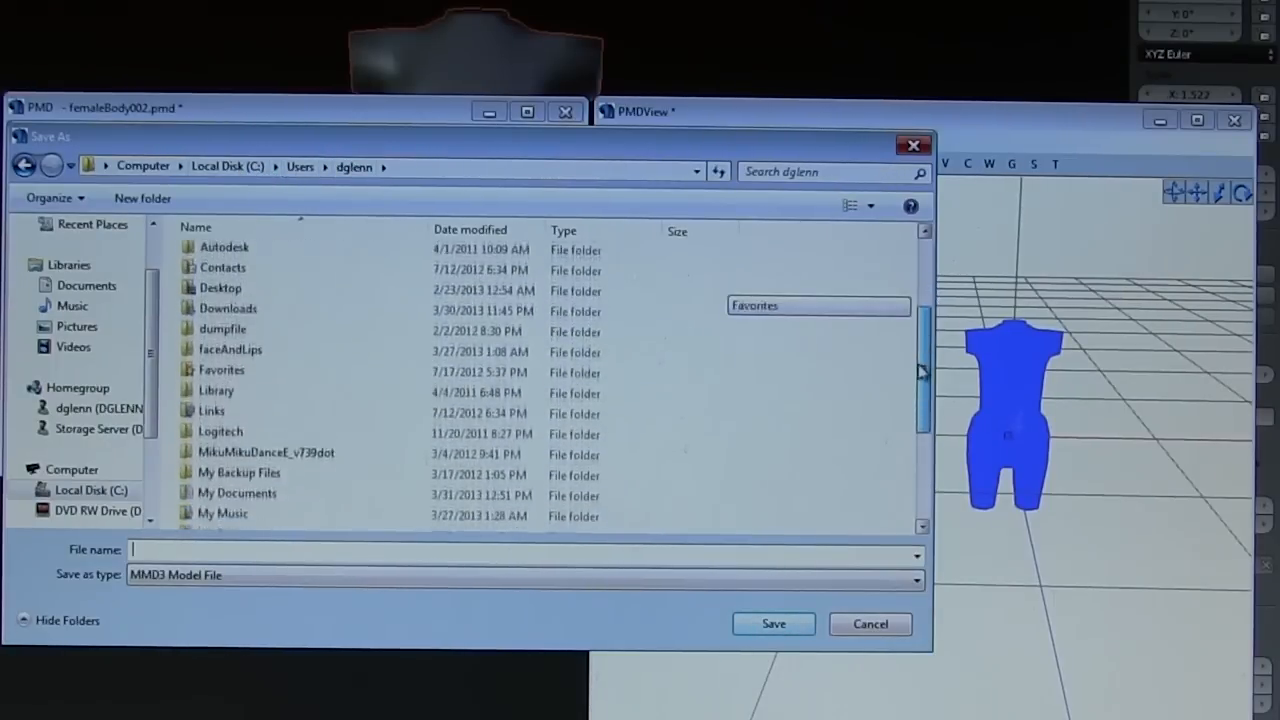
scroll(down, 3)
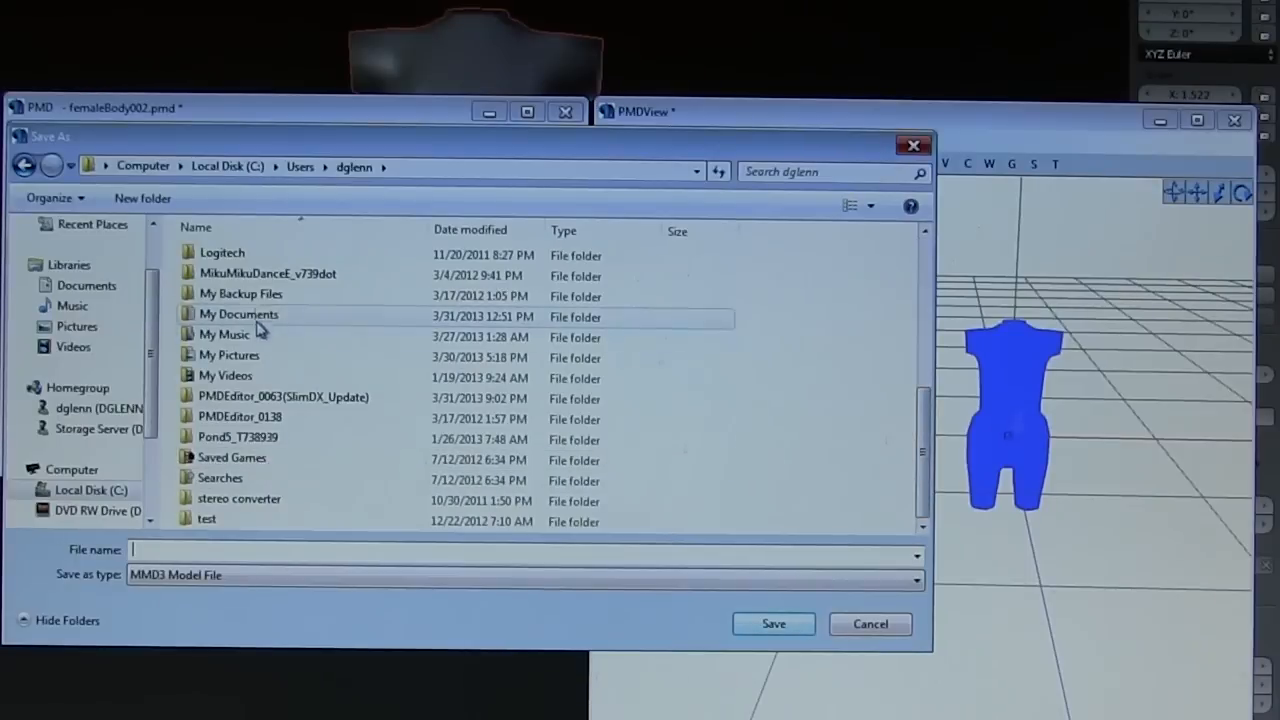
double_click(268, 272)
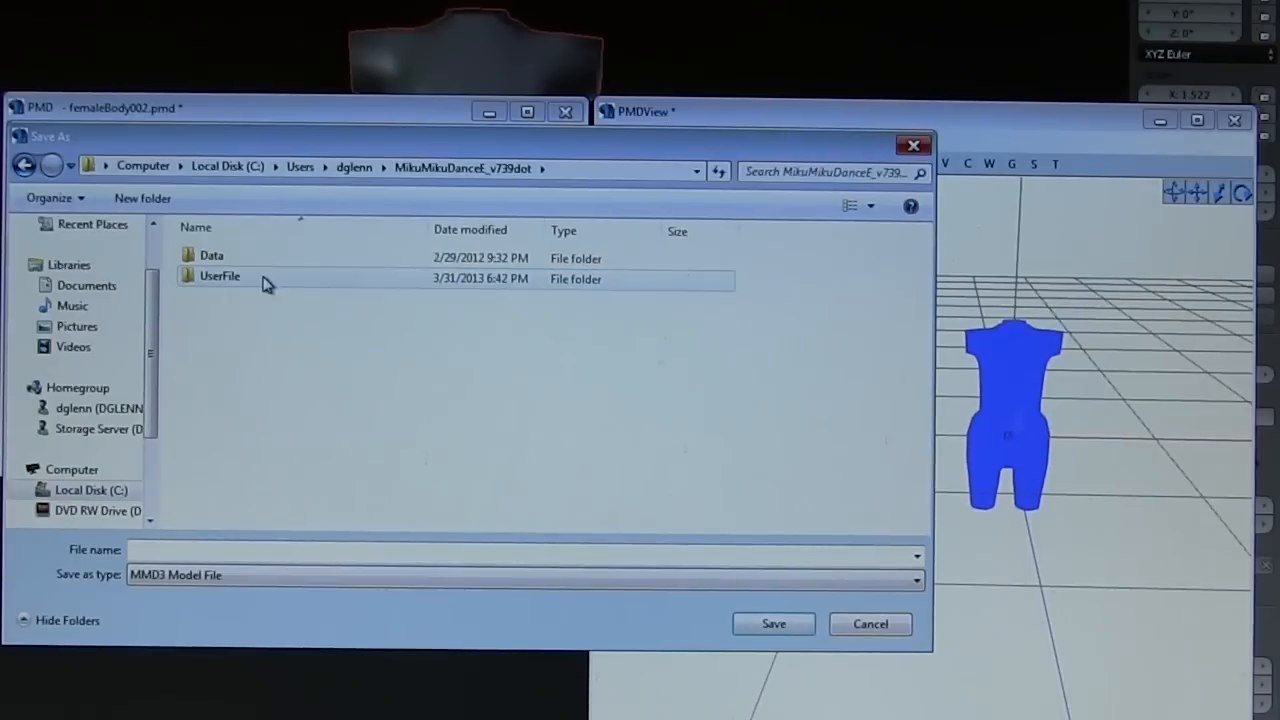
double_click(220, 276)
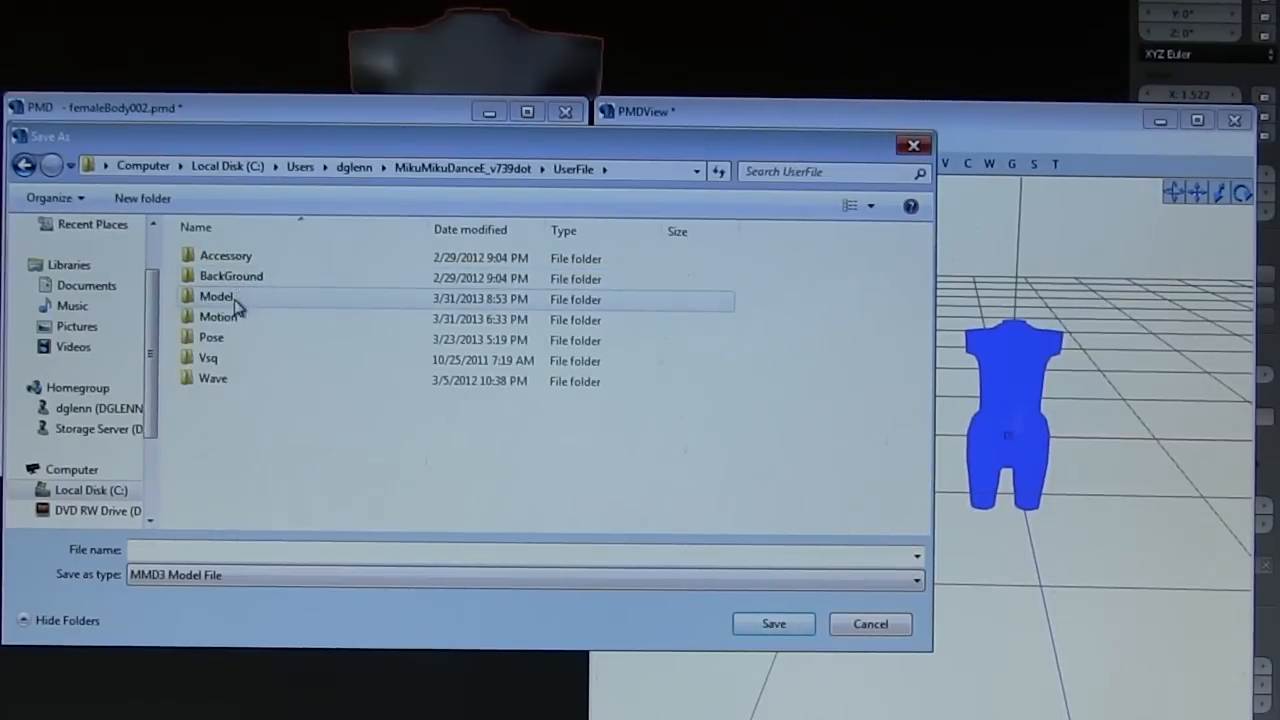
double_click(216, 298)
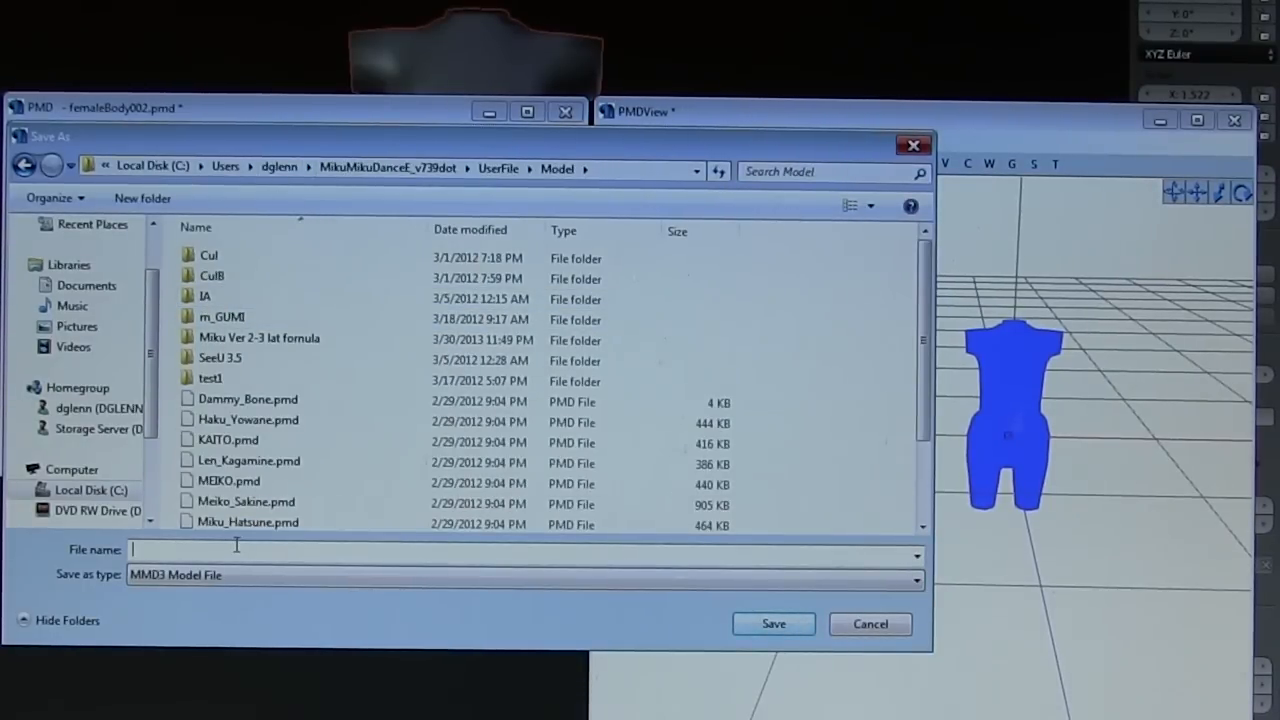
Step: Save the model there as femaleBody002
text(f)
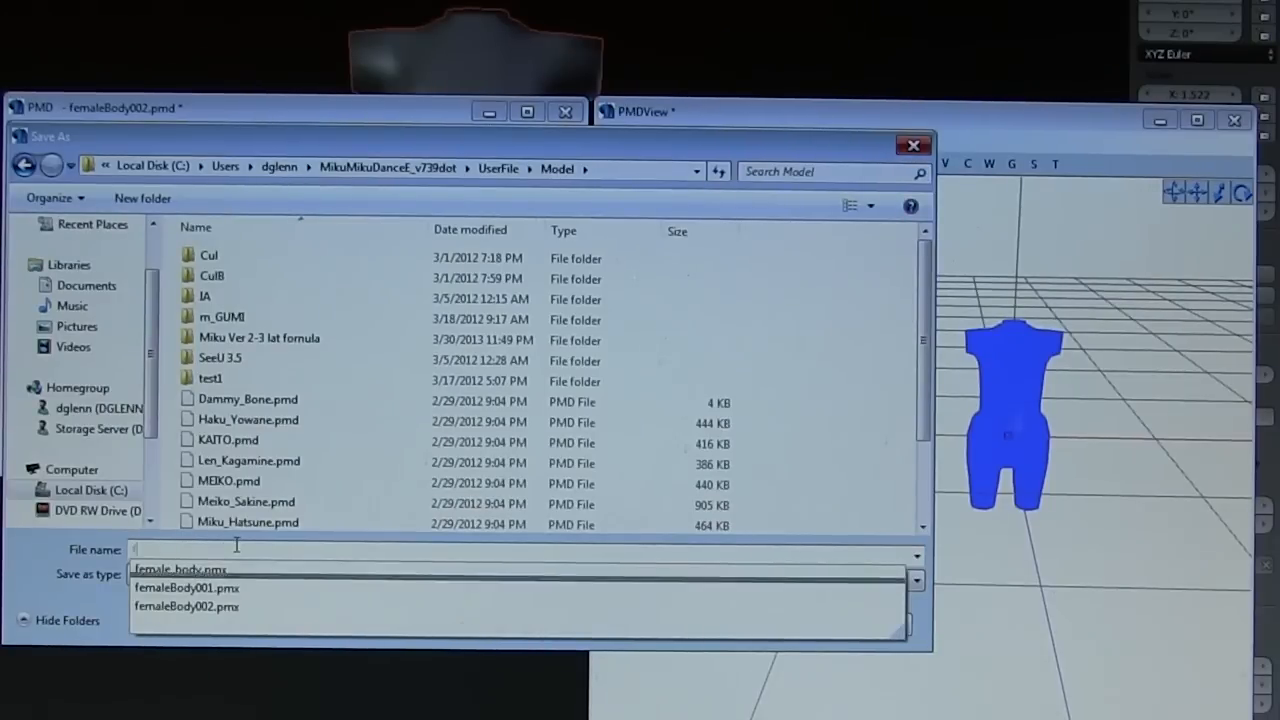
click(188, 606)
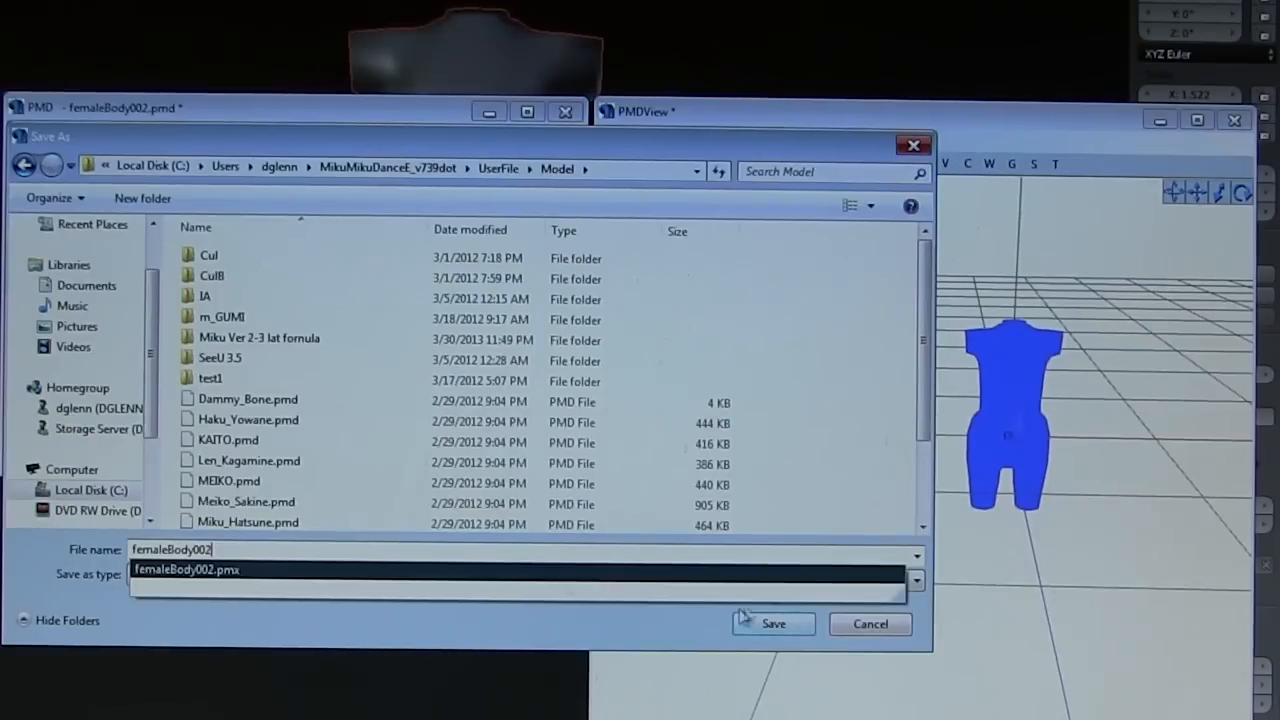
click(772, 624)
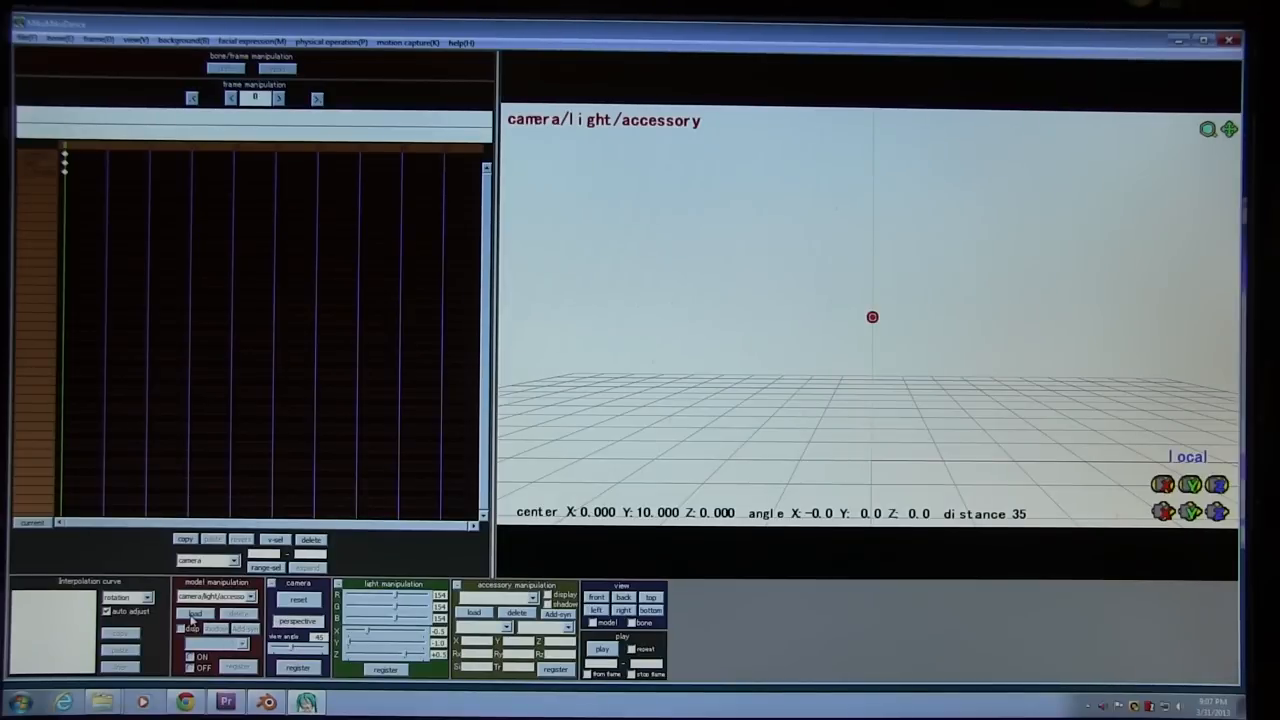
Step: Load the saved female_body torso model from UserFile/Model and acknowledge the missing-English-data notice
click(196, 612)
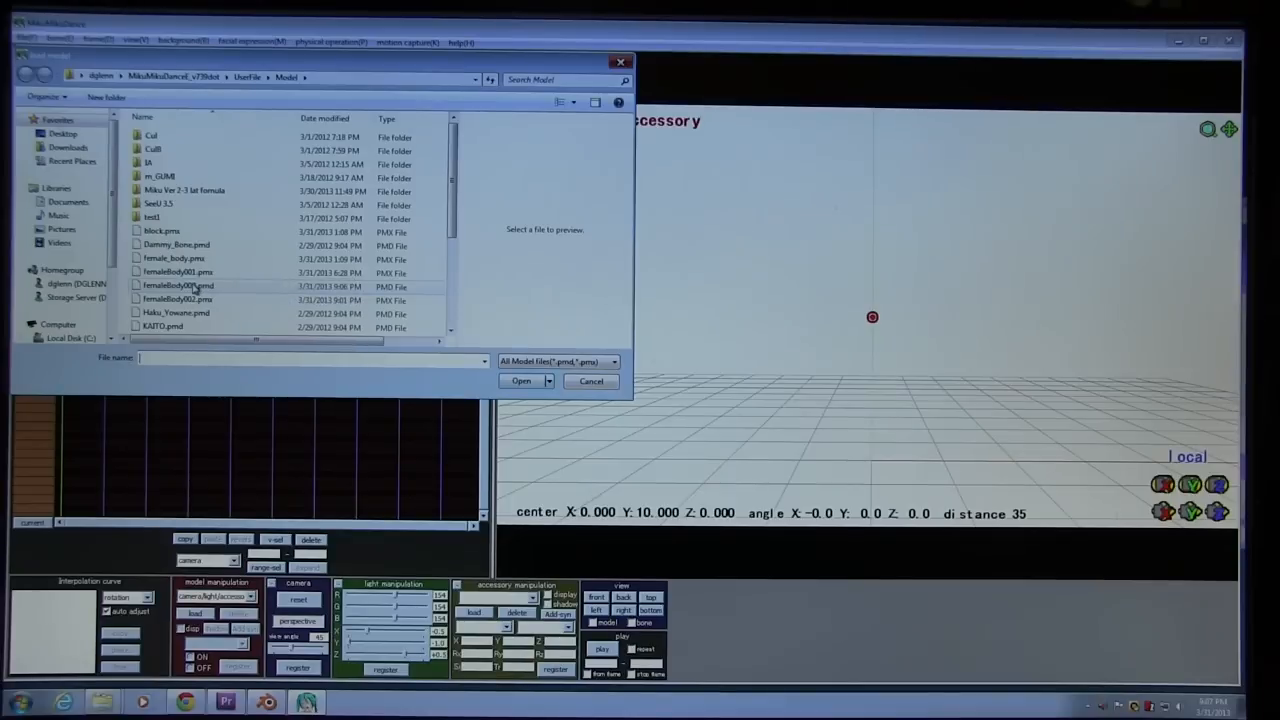
click(590, 380)
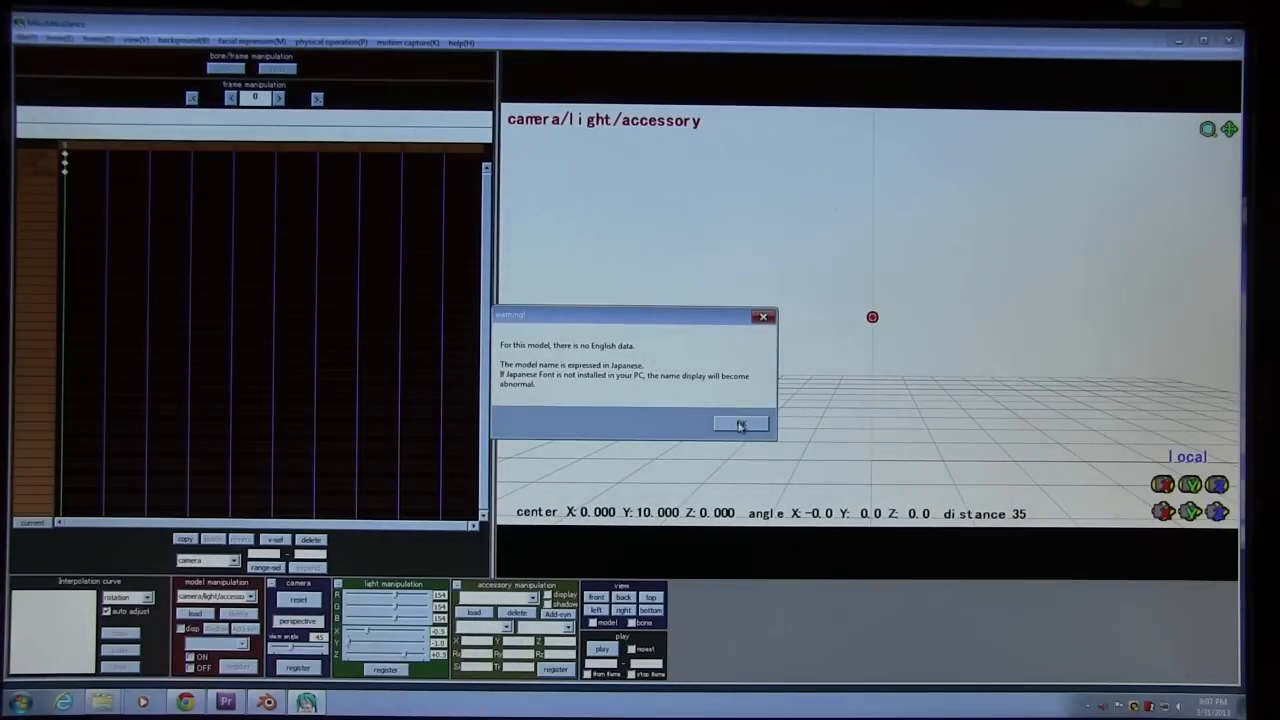
click(740, 424)
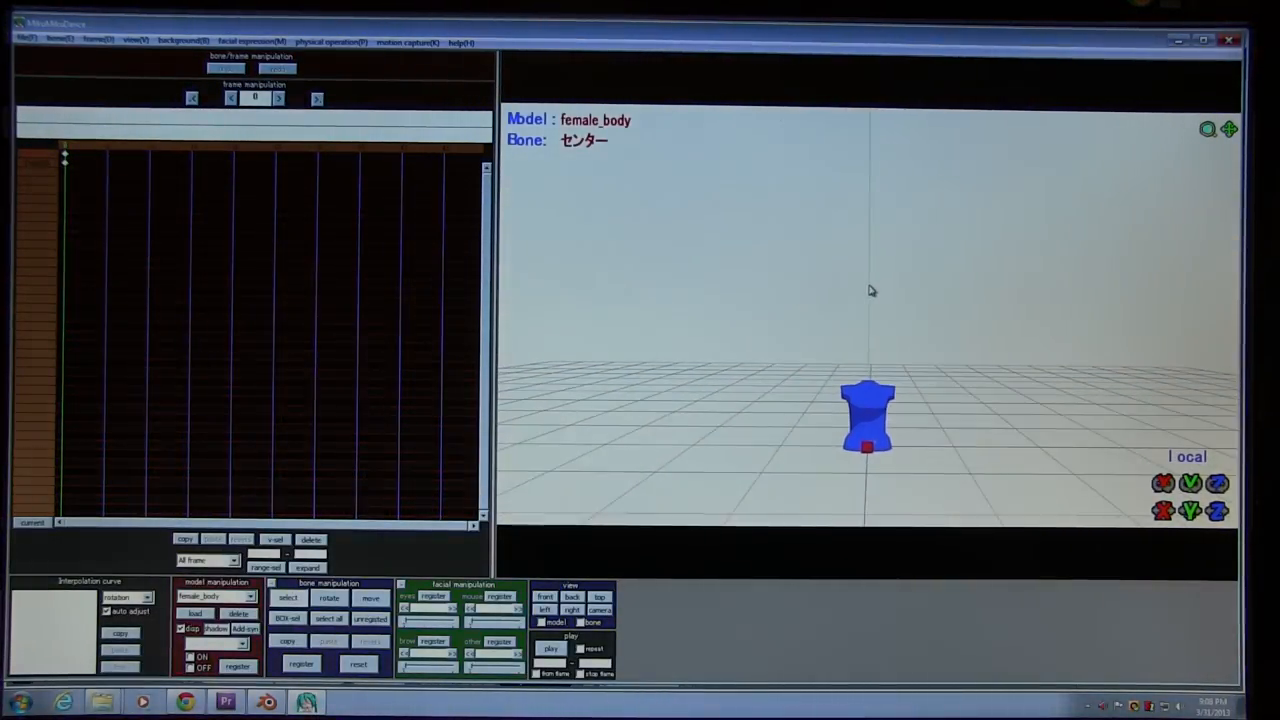
mouse_move(812, 446)
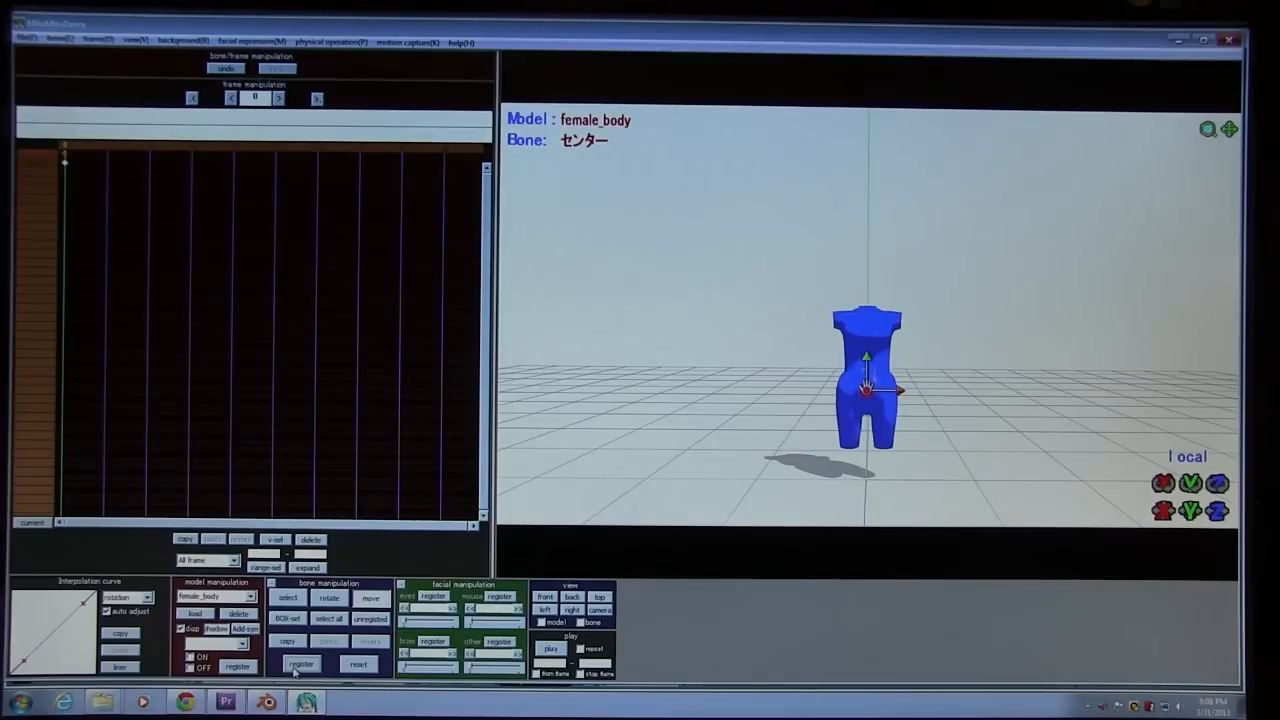
mouse_move(1030, 396)
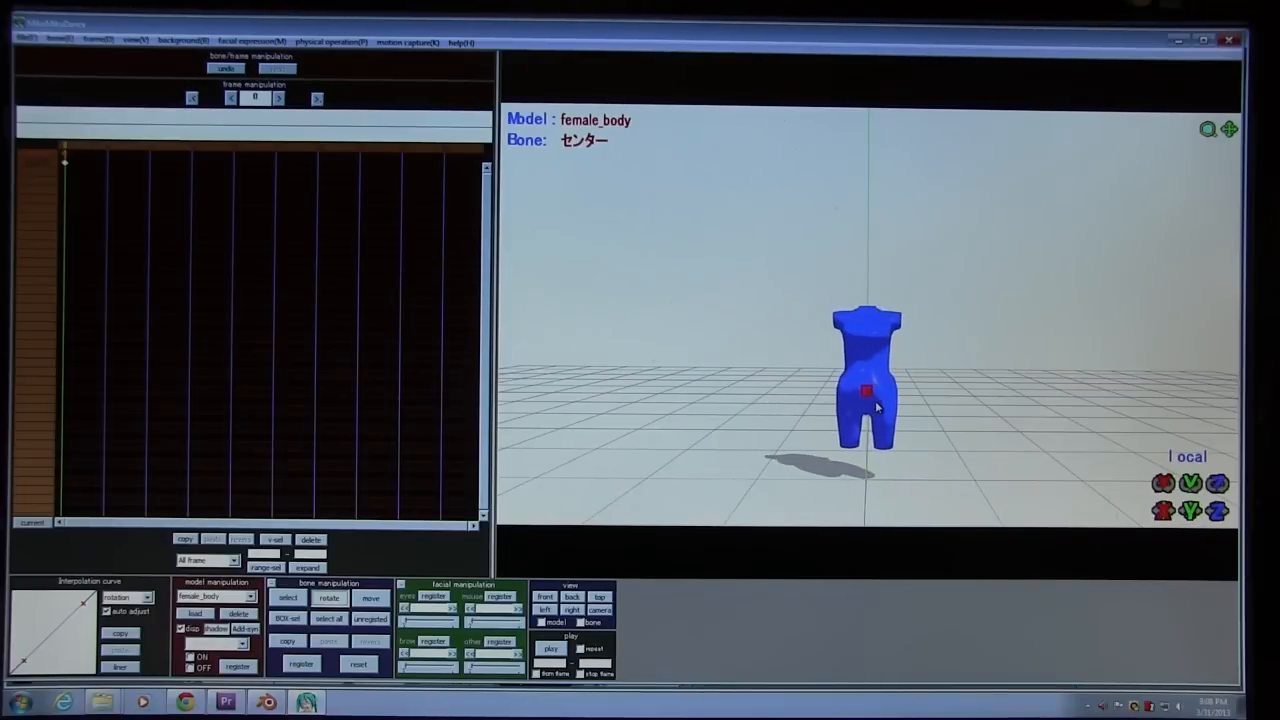
Step: Switch MikuMikuDance to camera/light/accessory editing so the camera can close in on the torso
click(866, 390)
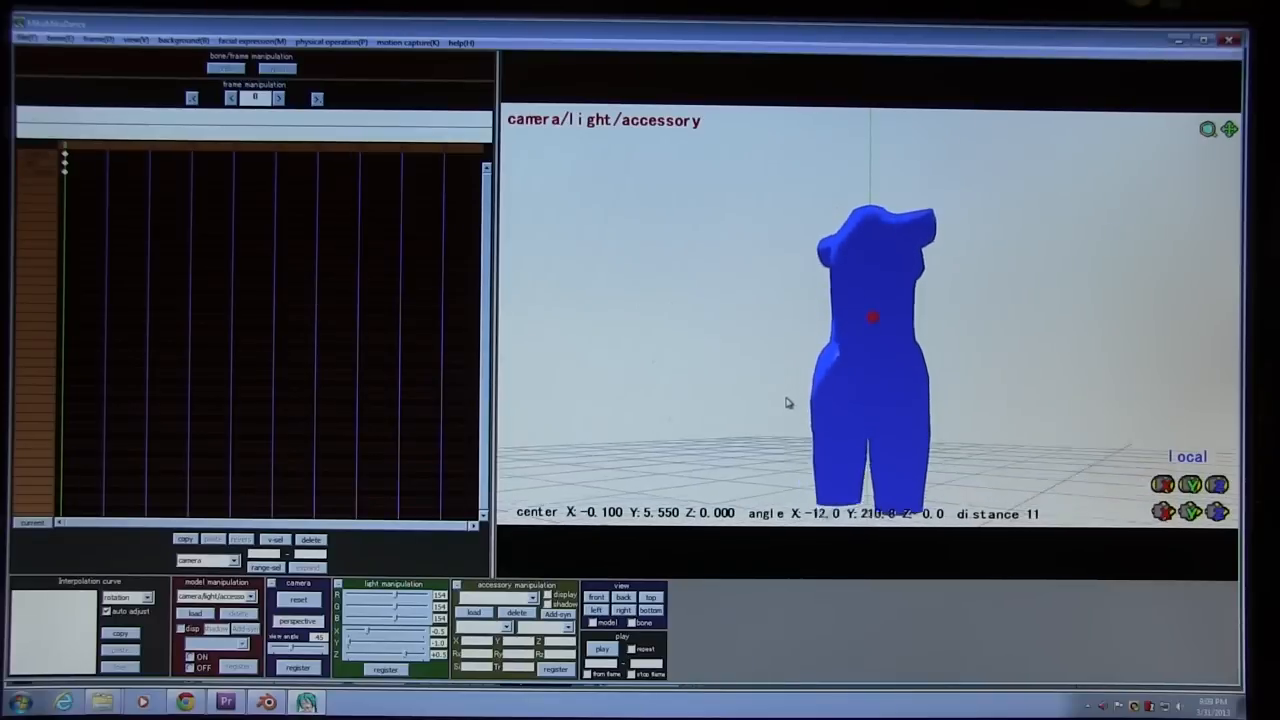
Step: Orbit the camera around the blue torso to inspect back, sides and underside, ending on its front from slightly above
drag(788, 402, 642, 418)
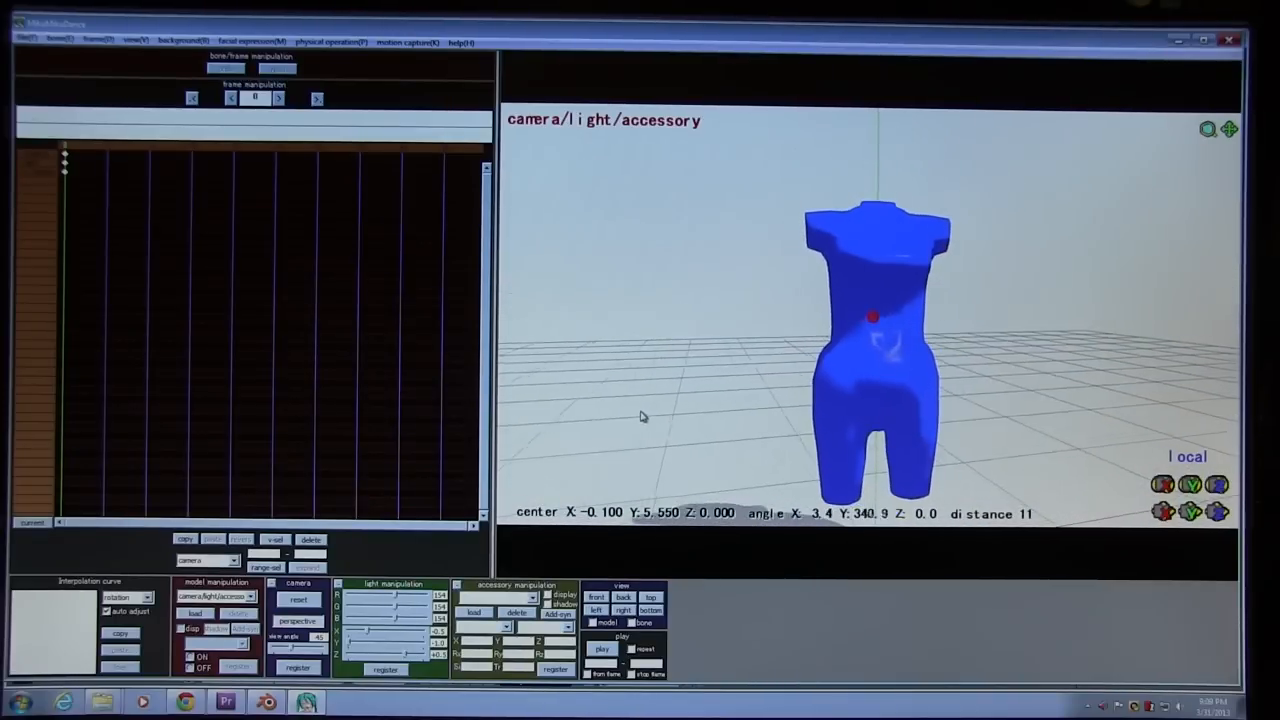
drag(644, 416, 616, 372)
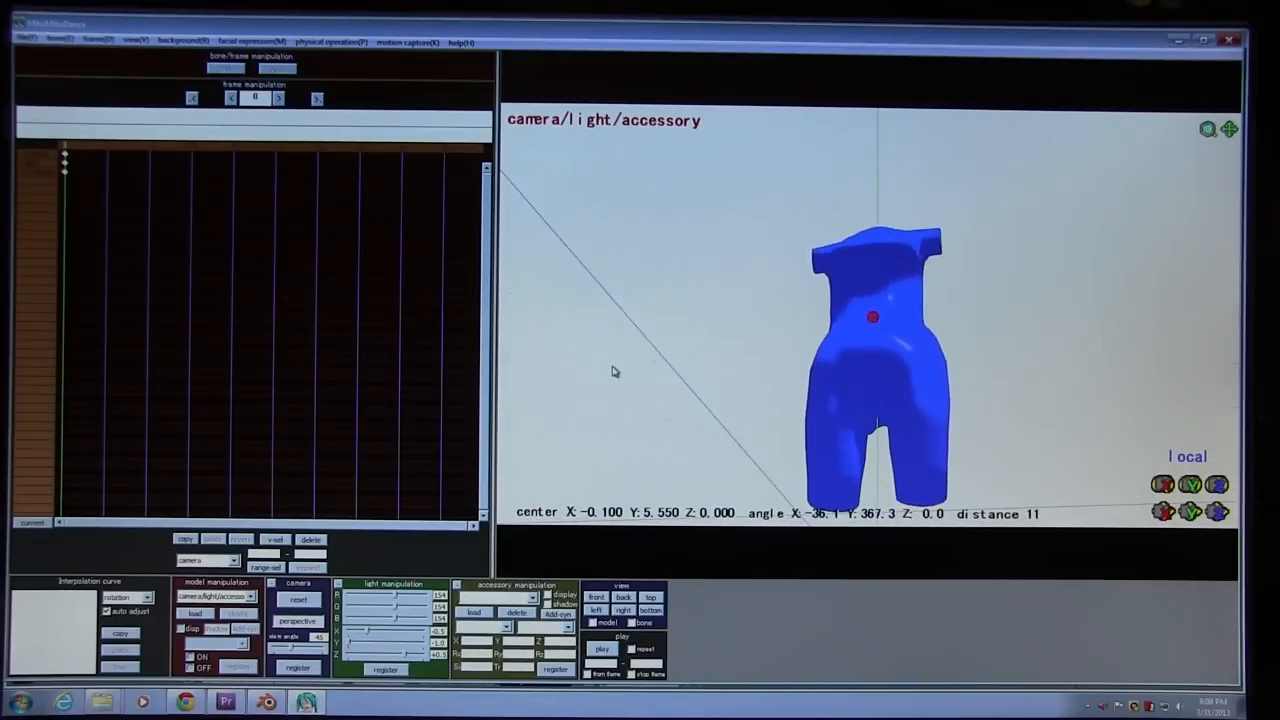
drag(616, 370, 780, 420)
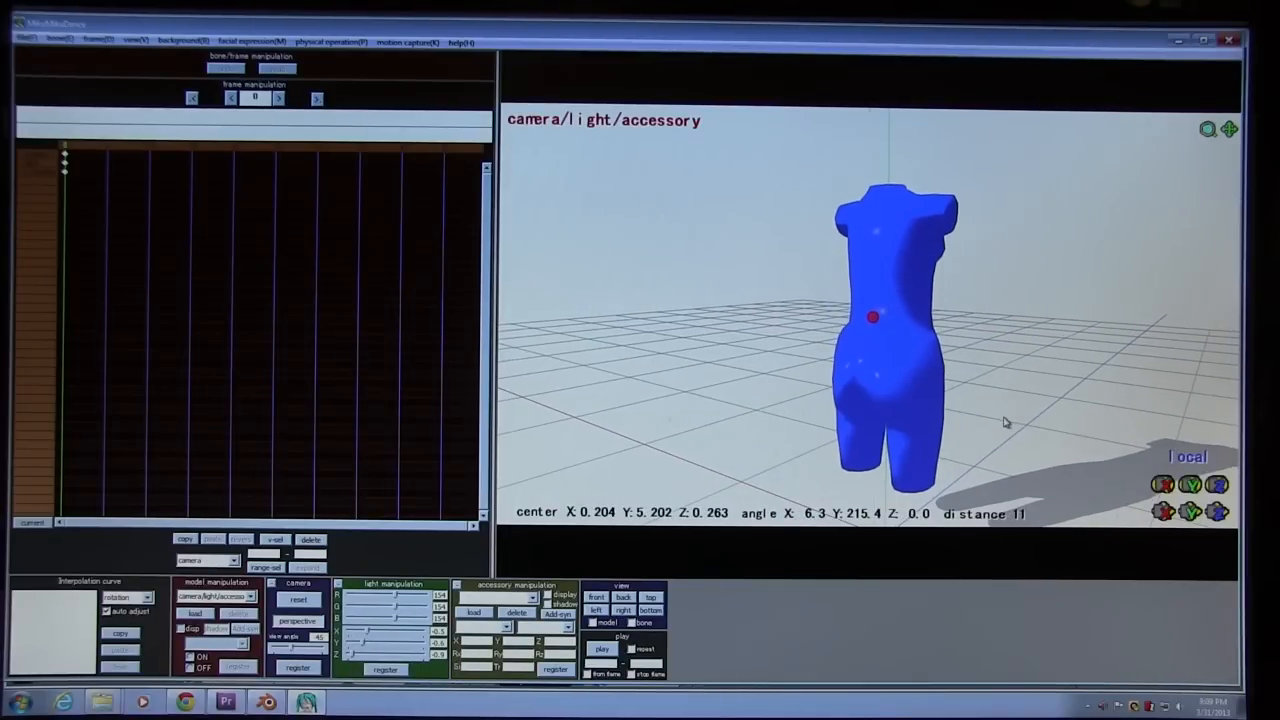
drag(1004, 422, 1024, 370)
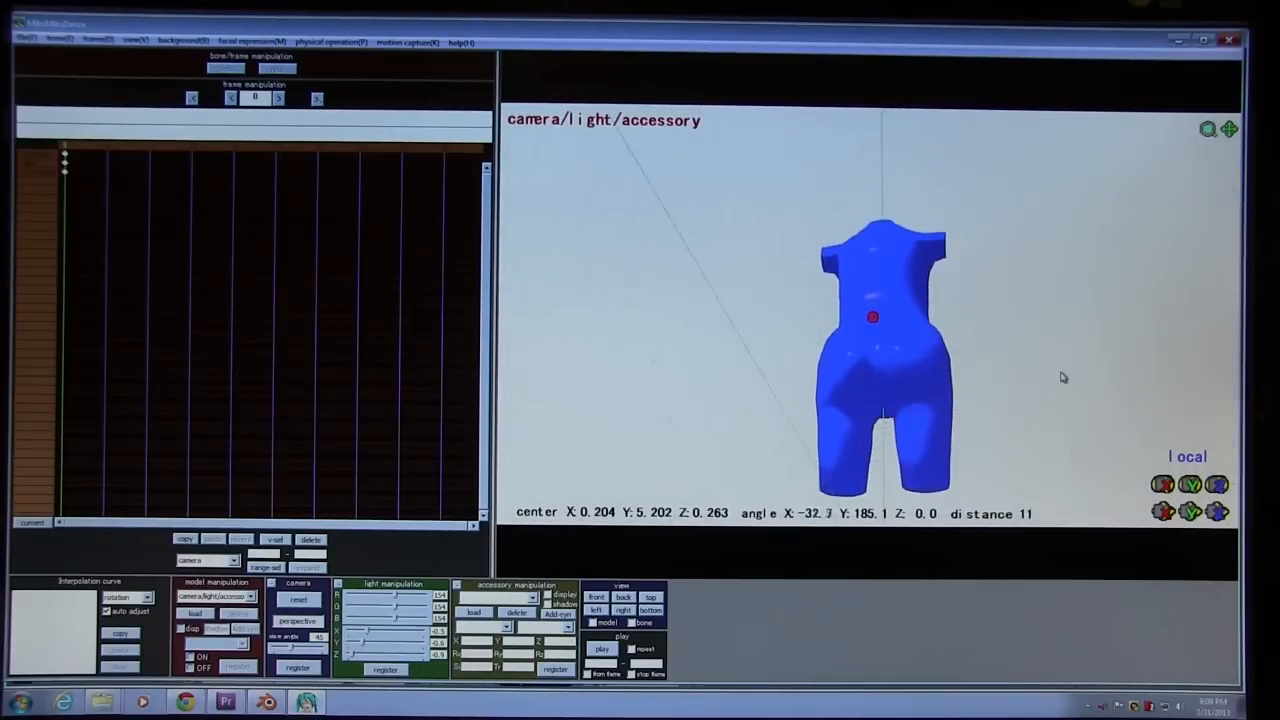
drag(1064, 376, 1076, 388)
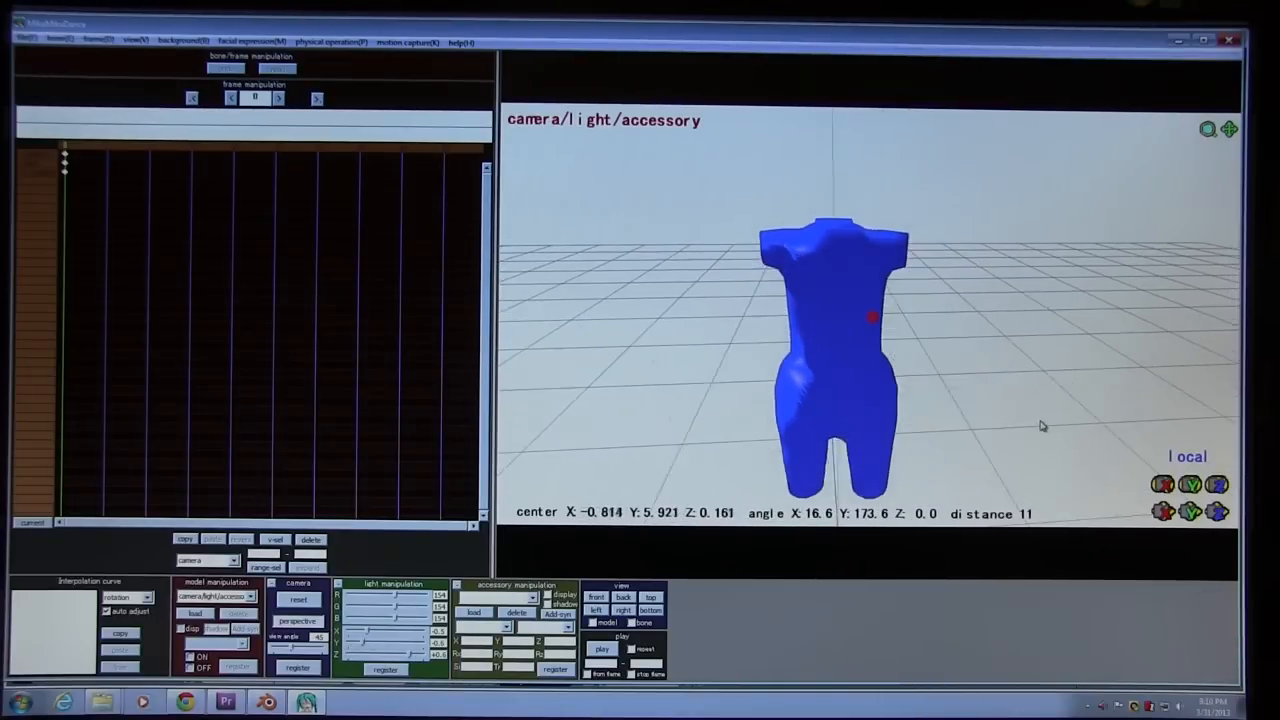
drag(1040, 426, 856, 414)
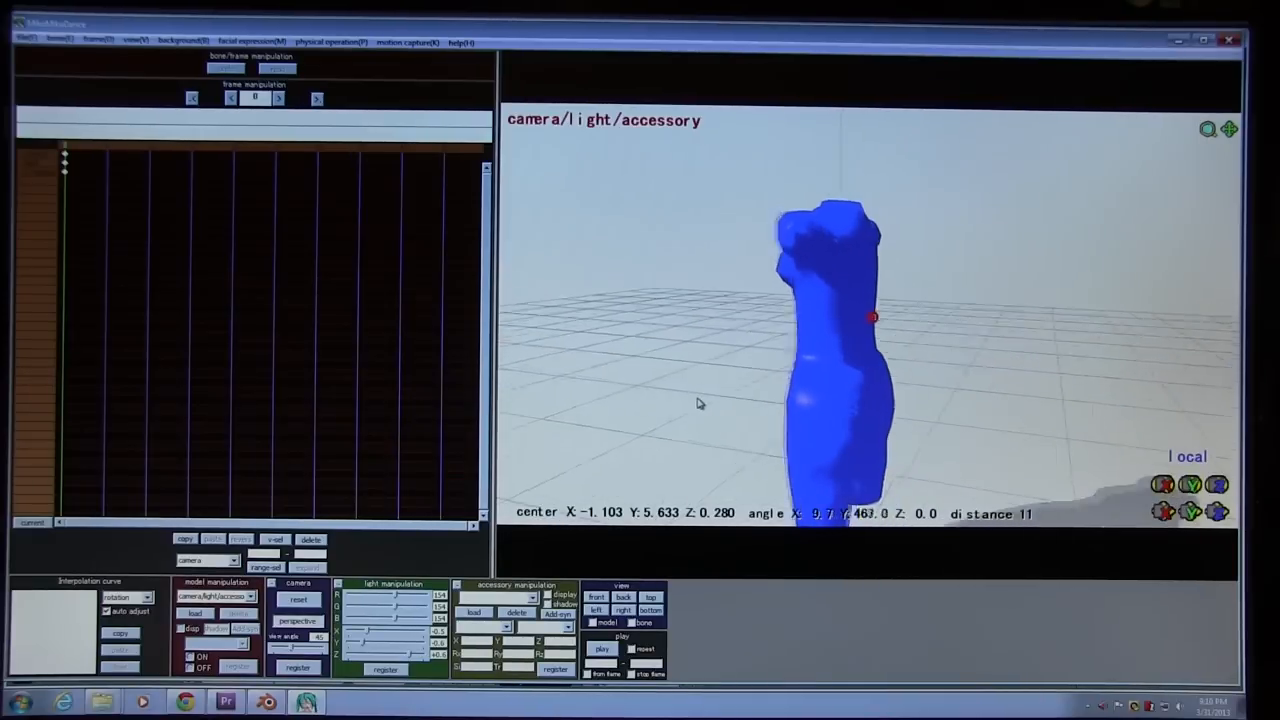
drag(700, 404, 820, 414)
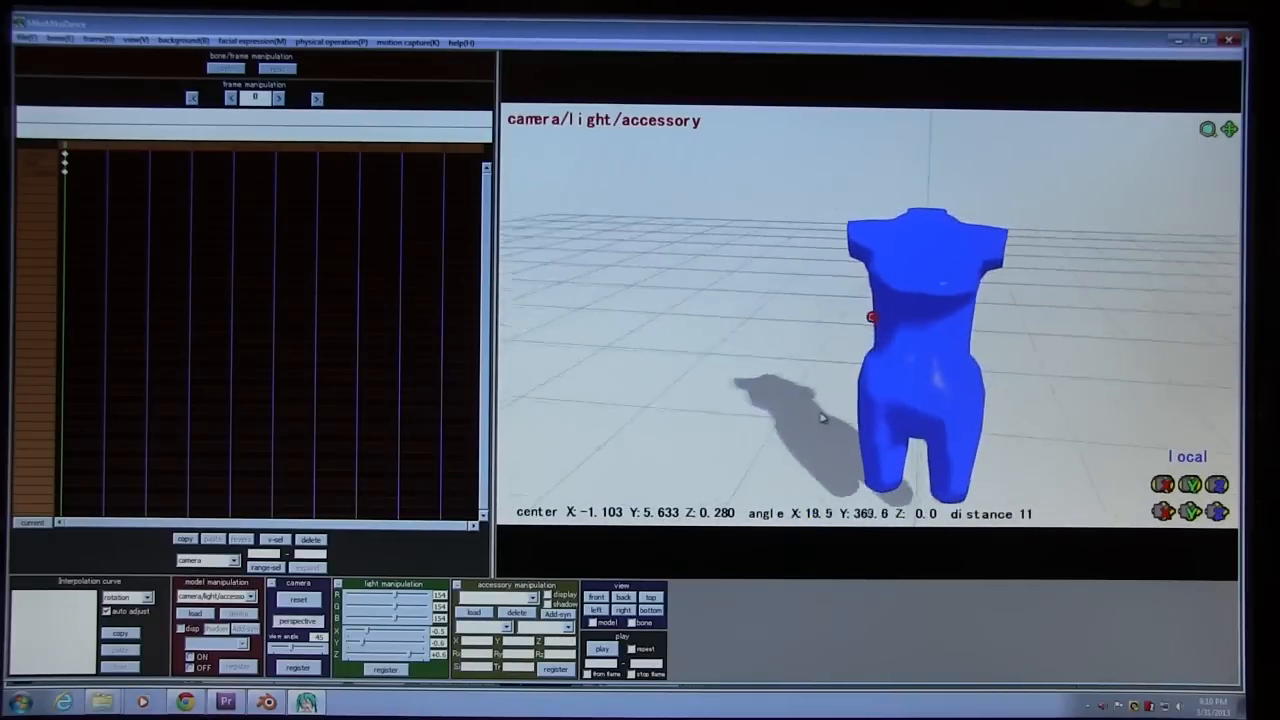